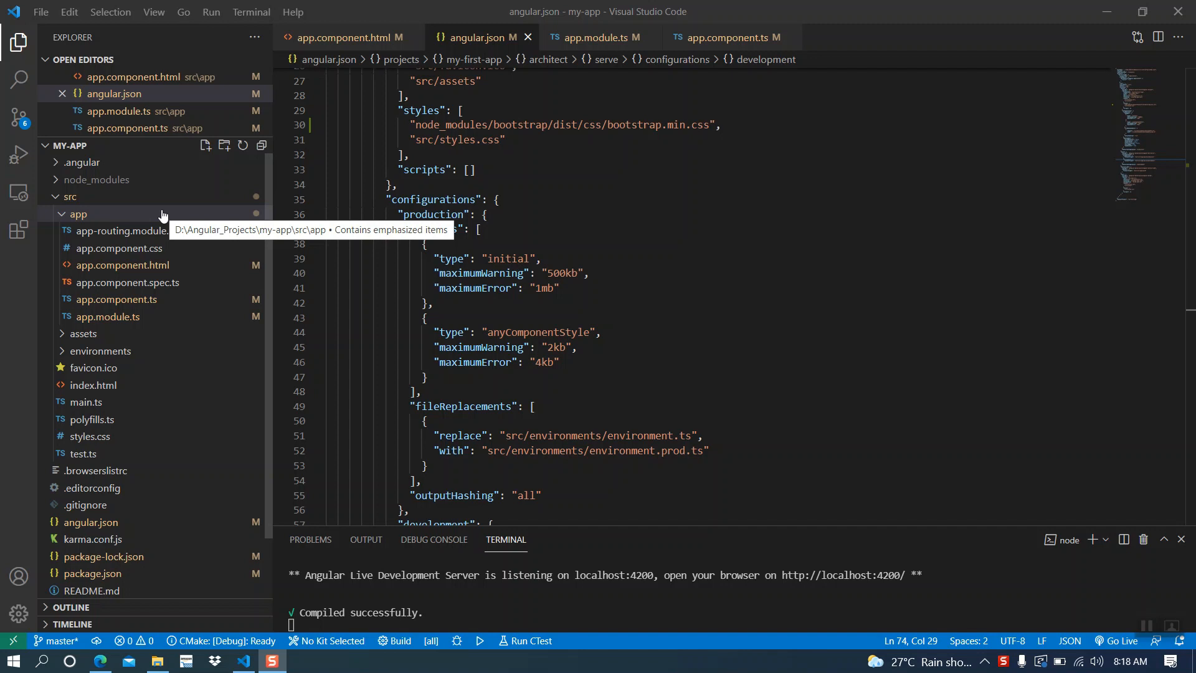
mouse_move(1142, 629)
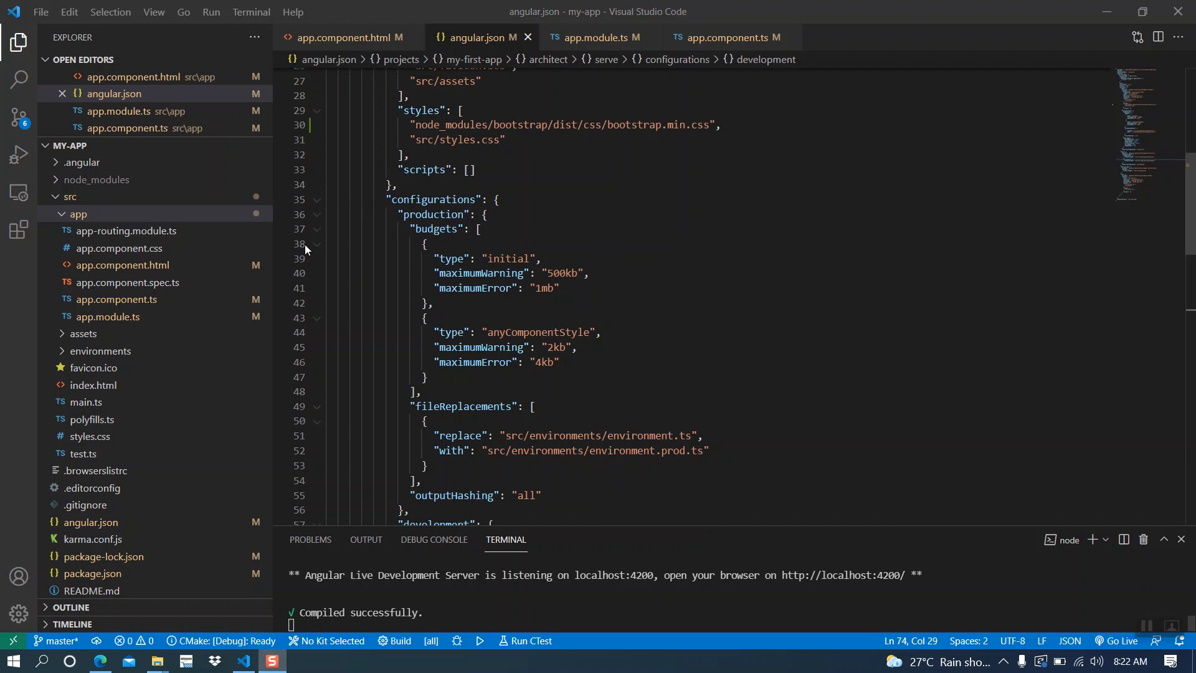
Step: Create a new folder named 'first' inside the src/app folder
left_click(78, 214)
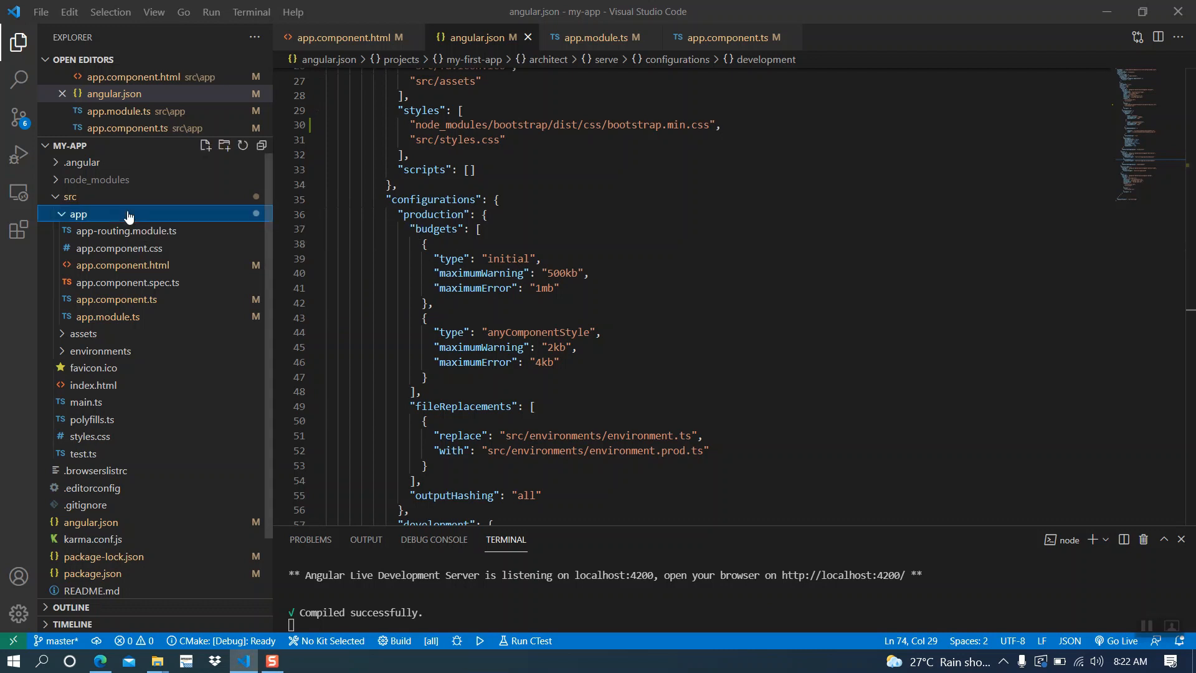
right_click(79, 214)
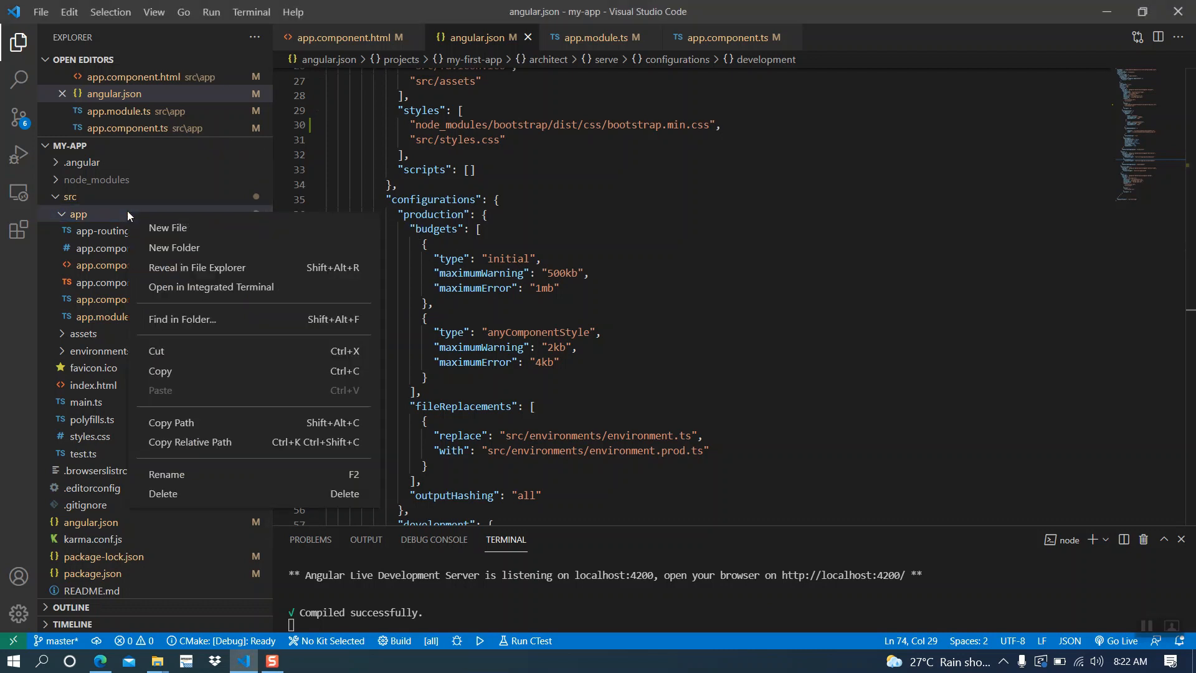
mouse_move(178, 247)
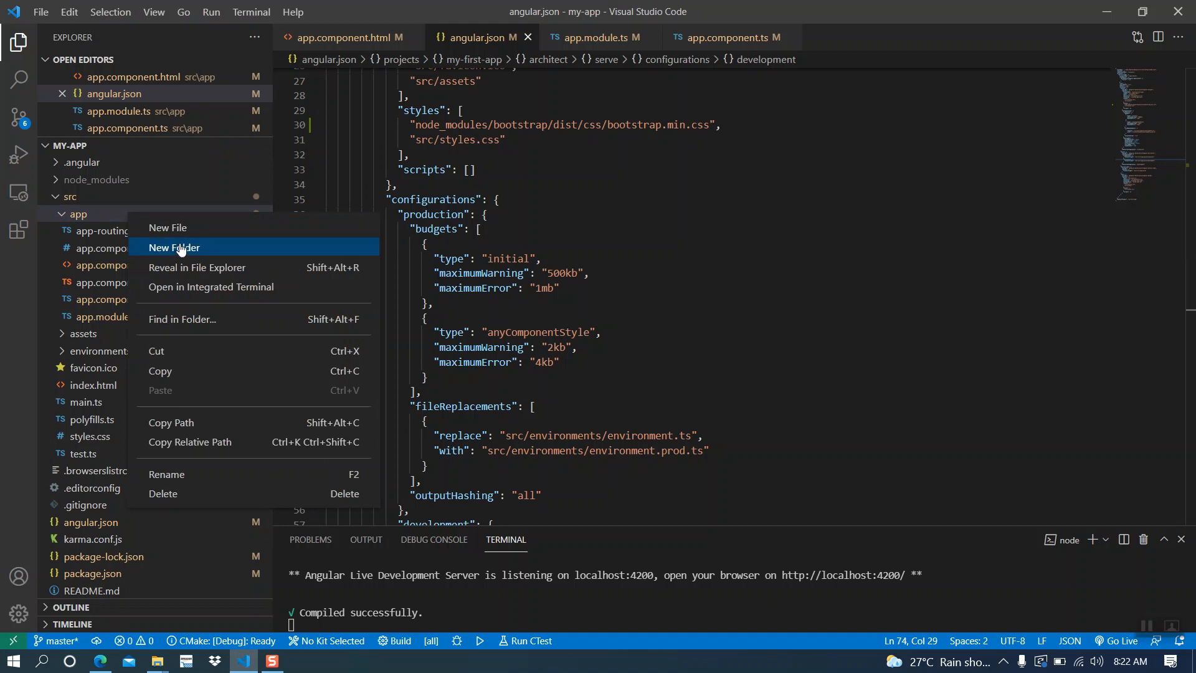
left_click(174, 247)
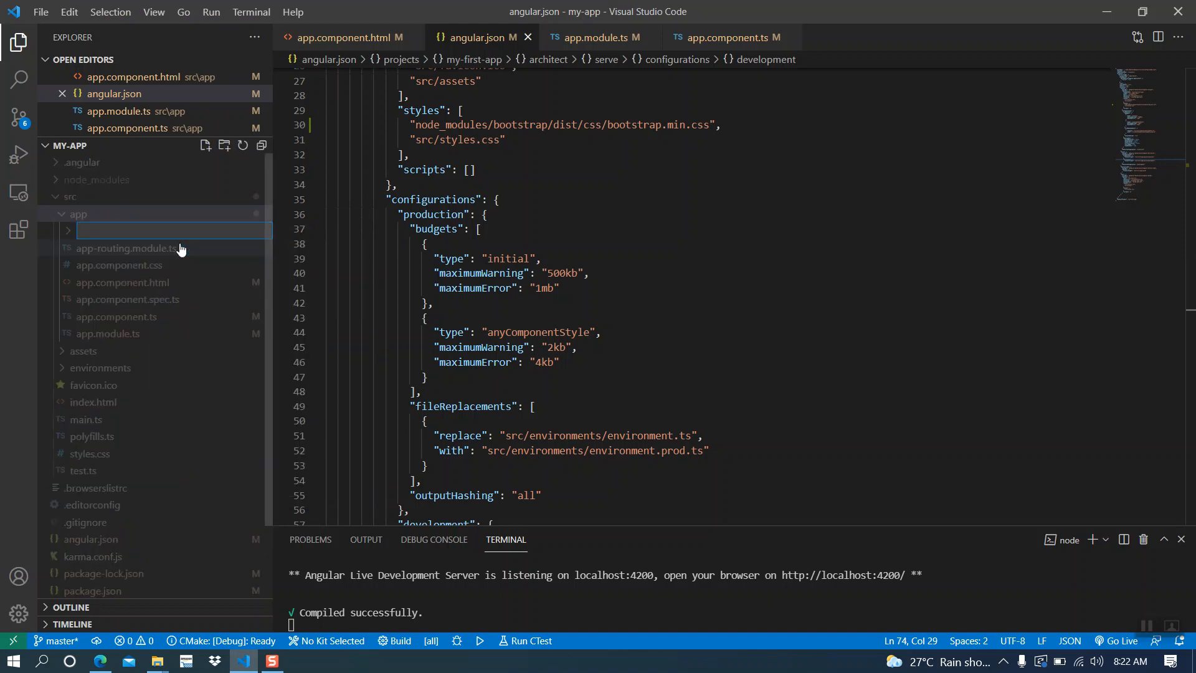
mouse_move(177, 231)
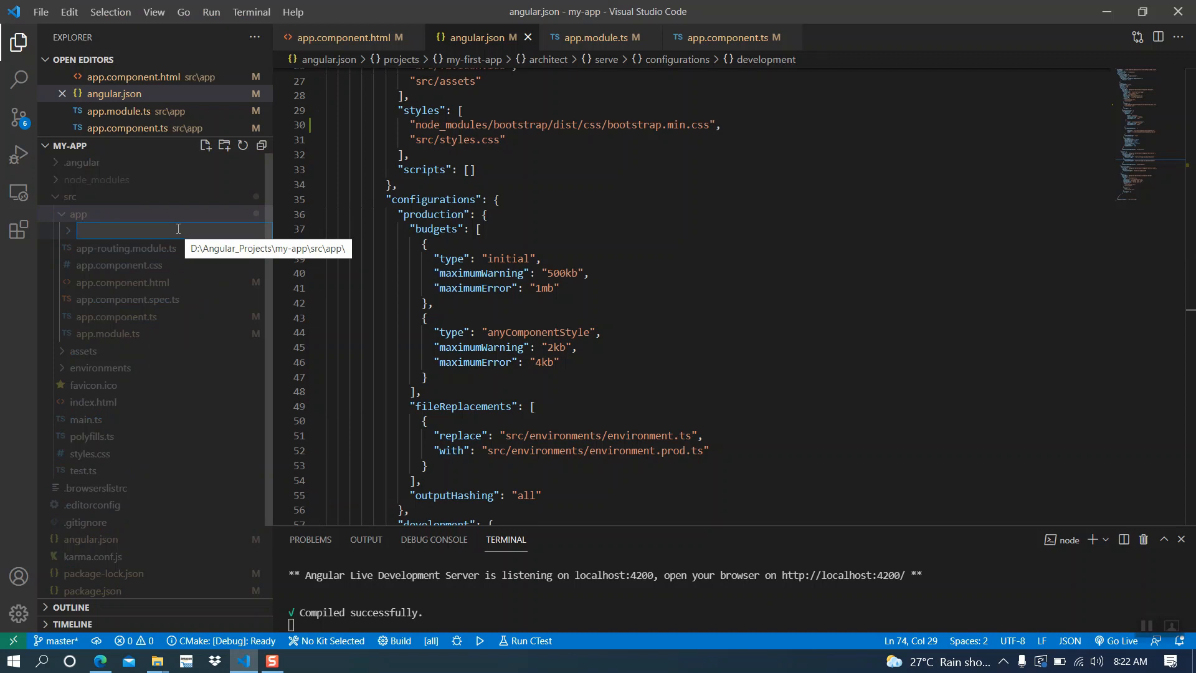
type("fis")
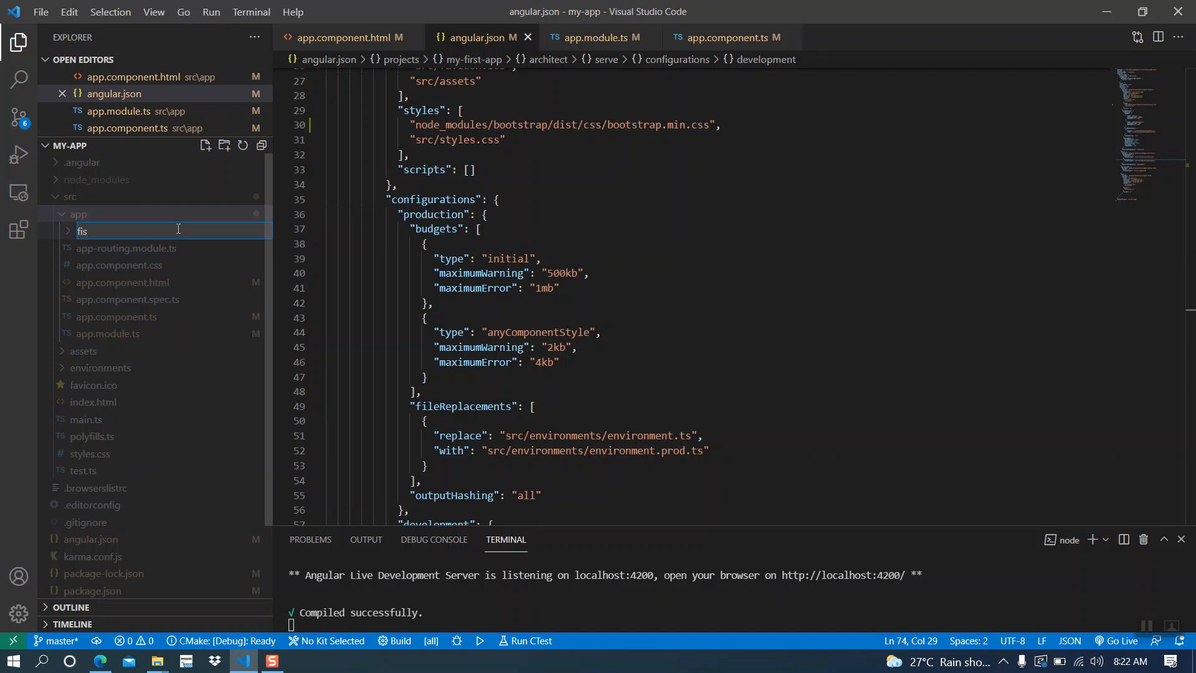
type("first")
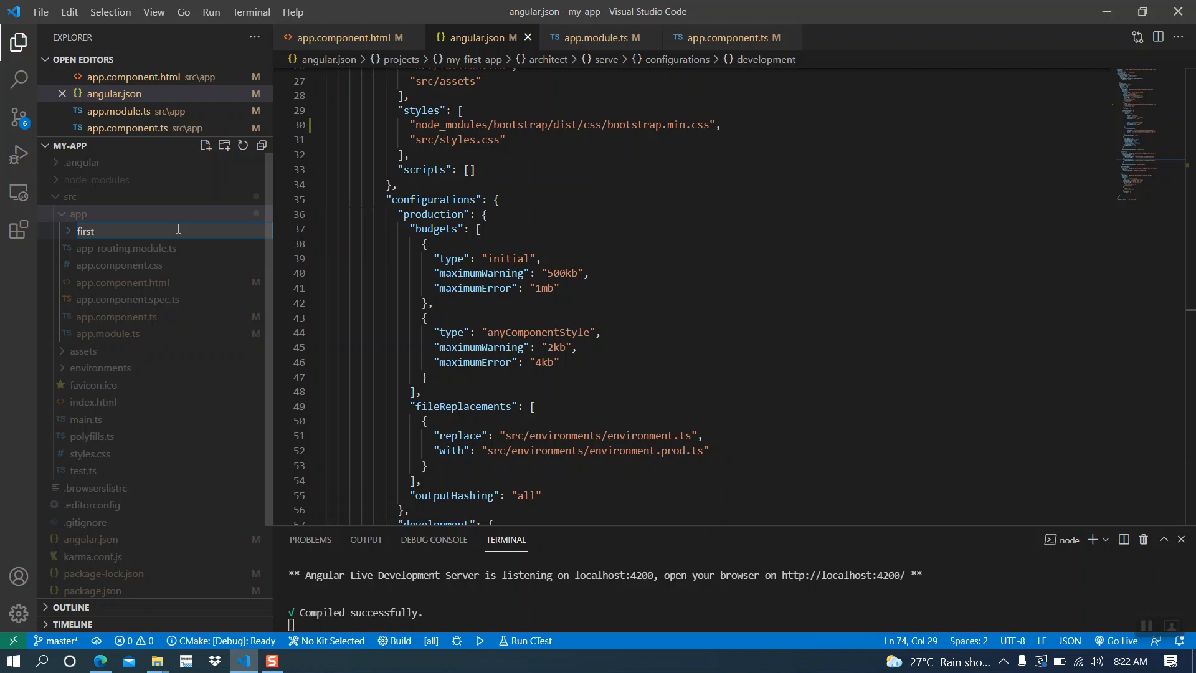
key("Return")
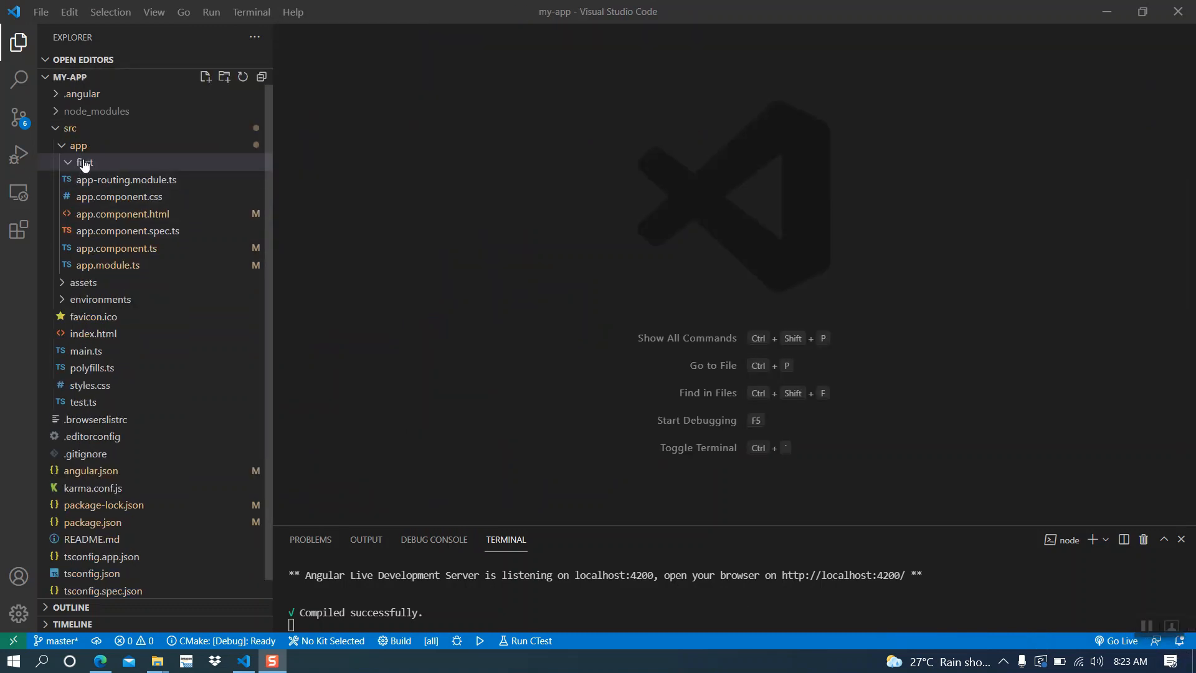
Step: Add an empty first.component.ts file inside the first folder
right_click(84, 163)
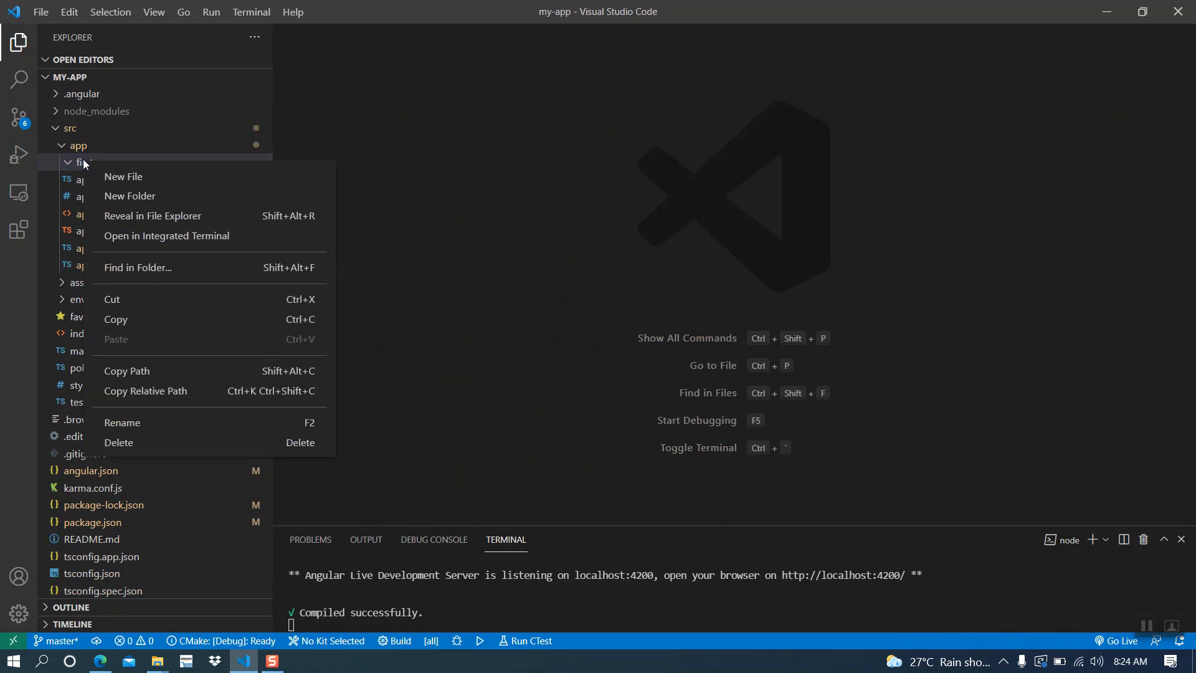
left_click(123, 176)
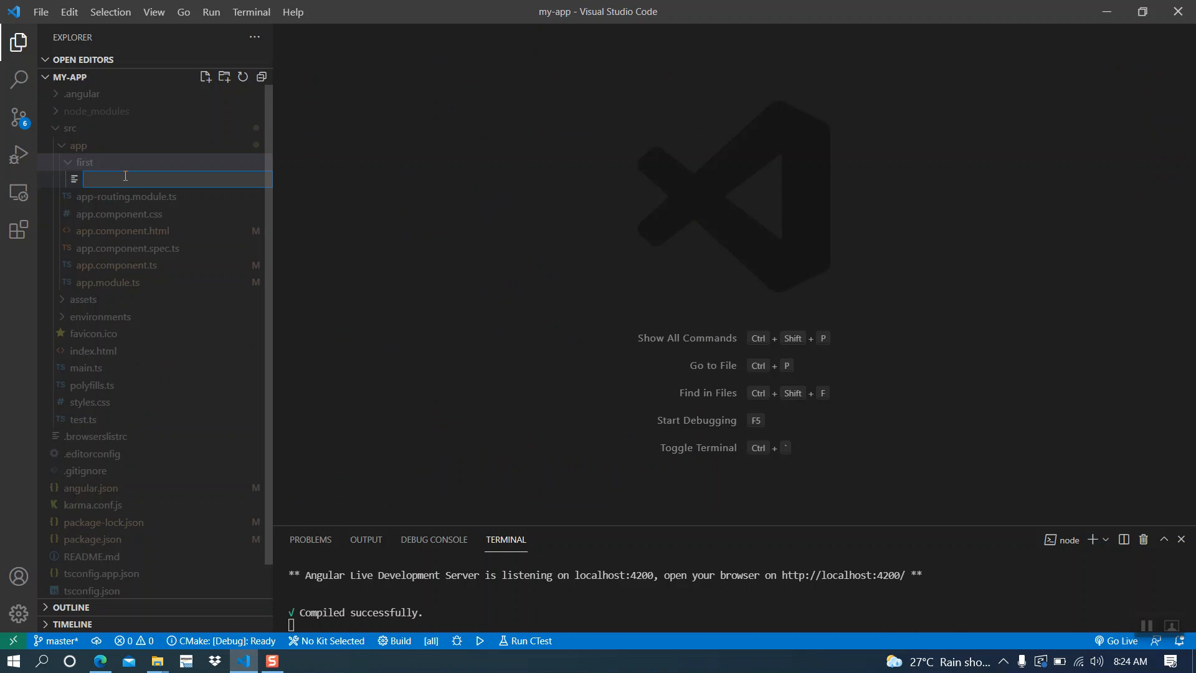
type("f")
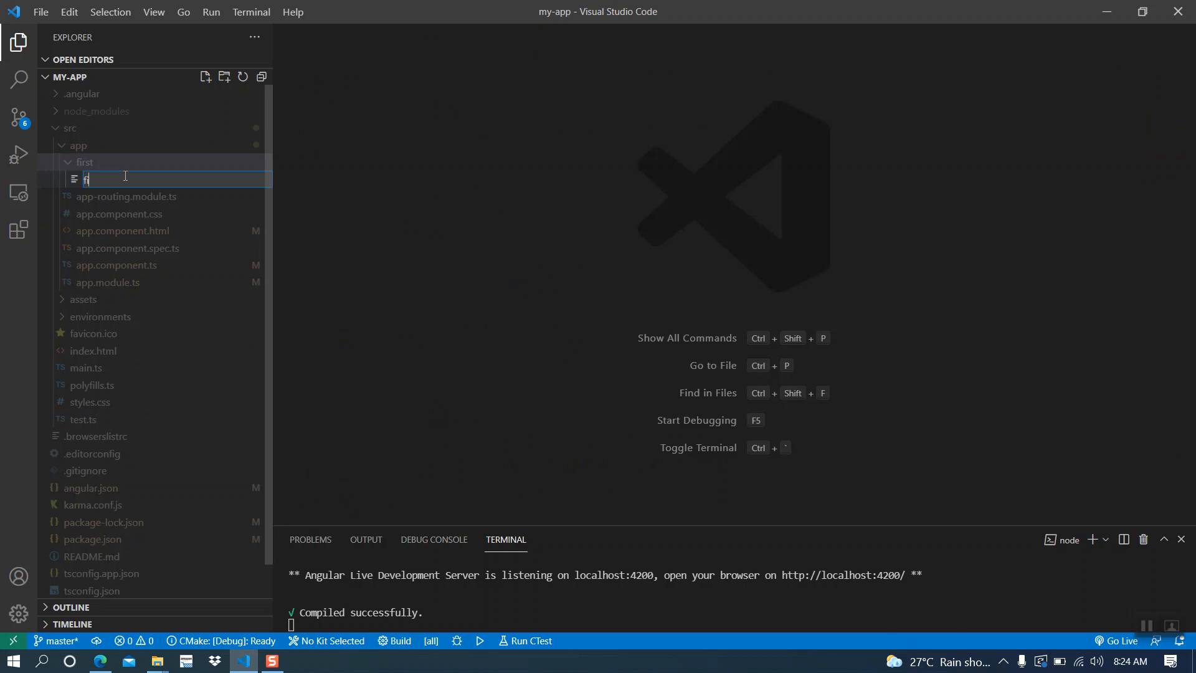
type("irst.component.ts")
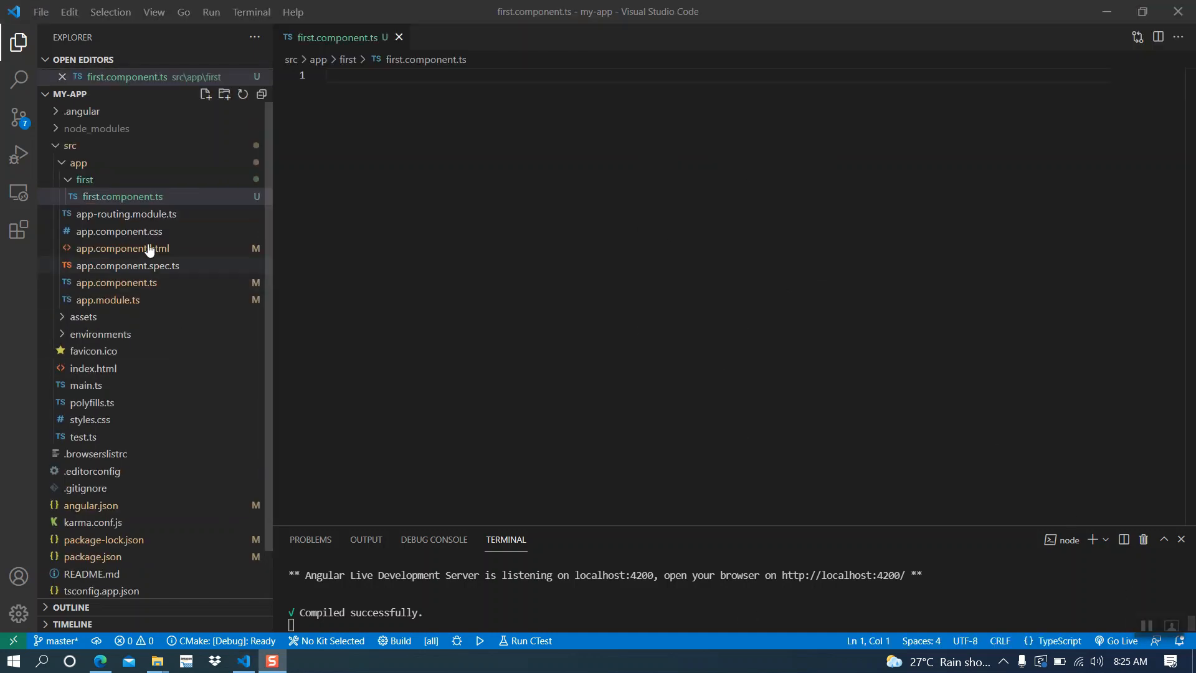
mouse_move(121, 196)
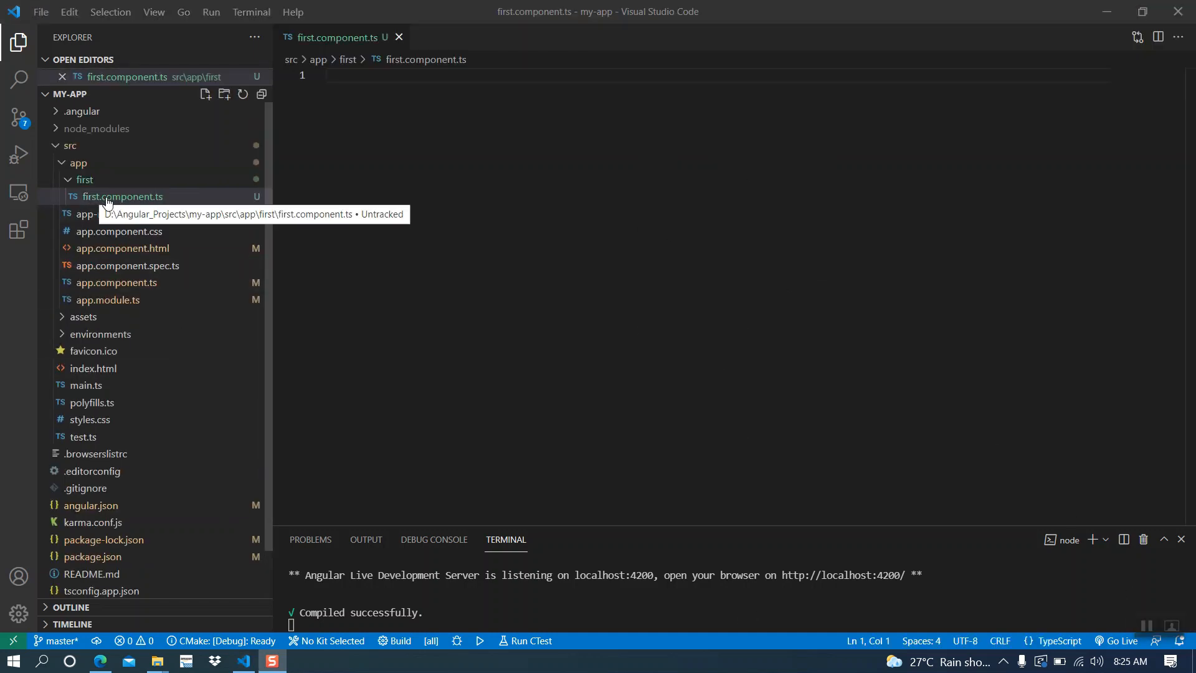
mouse_move(169, 201)
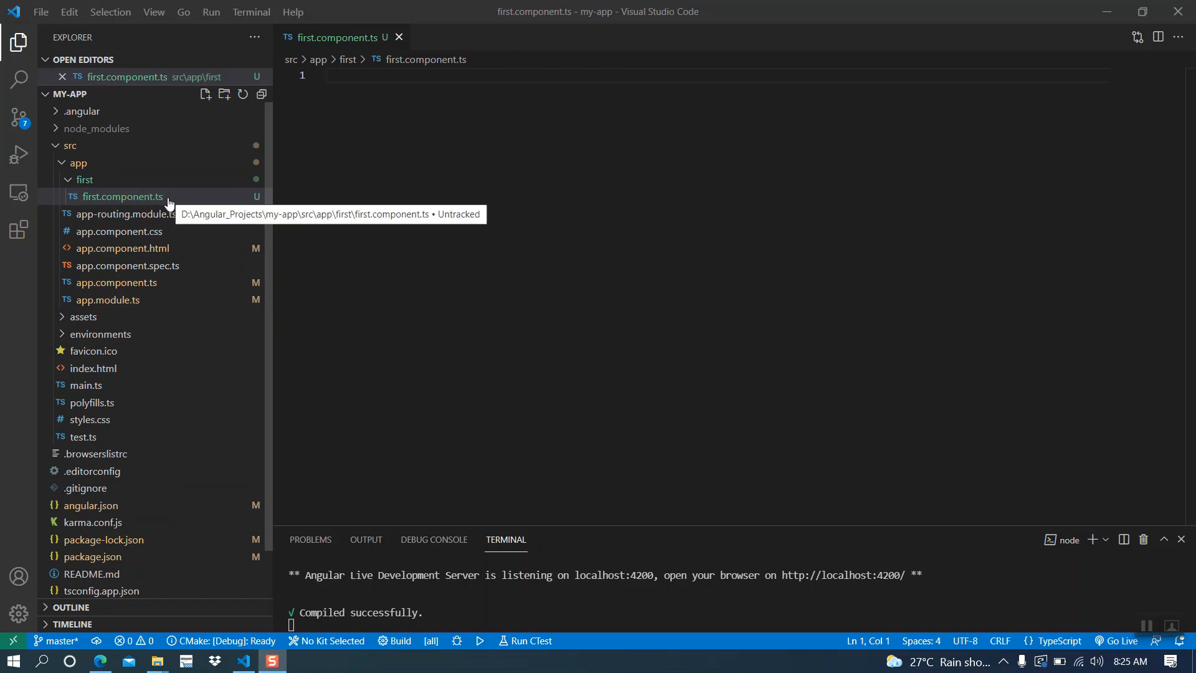
mouse_move(1040, 594)
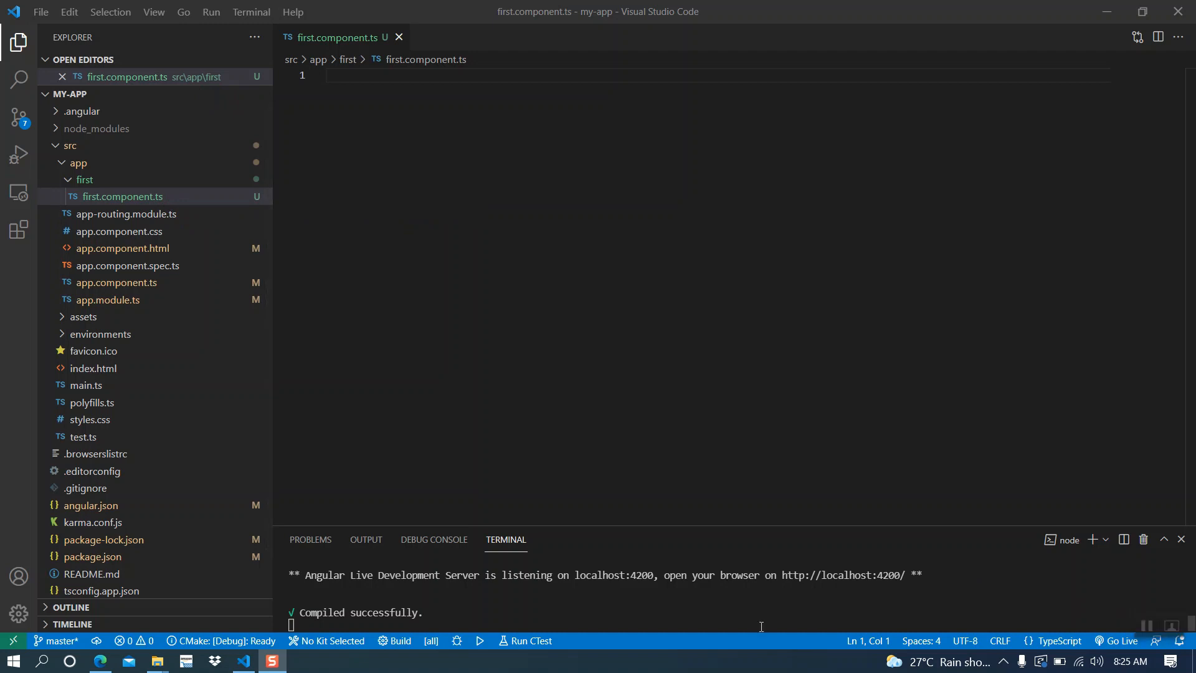
mouse_move(774, 621)
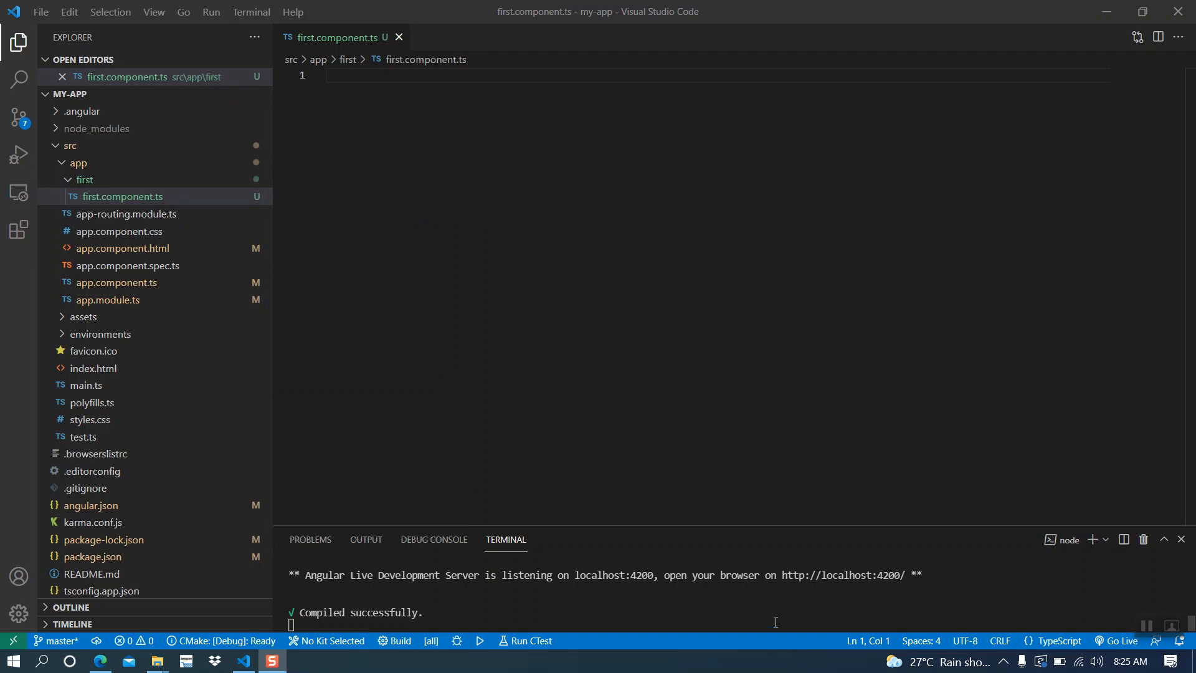
mouse_move(469, 70)
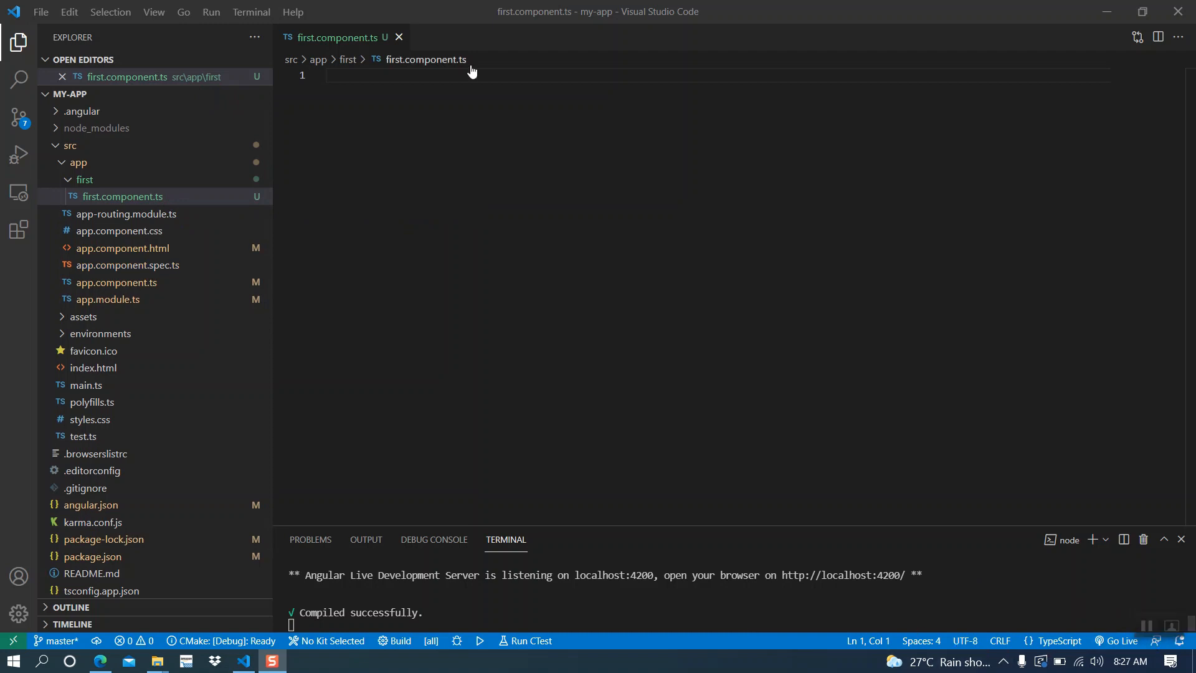
left_click(381, 74)
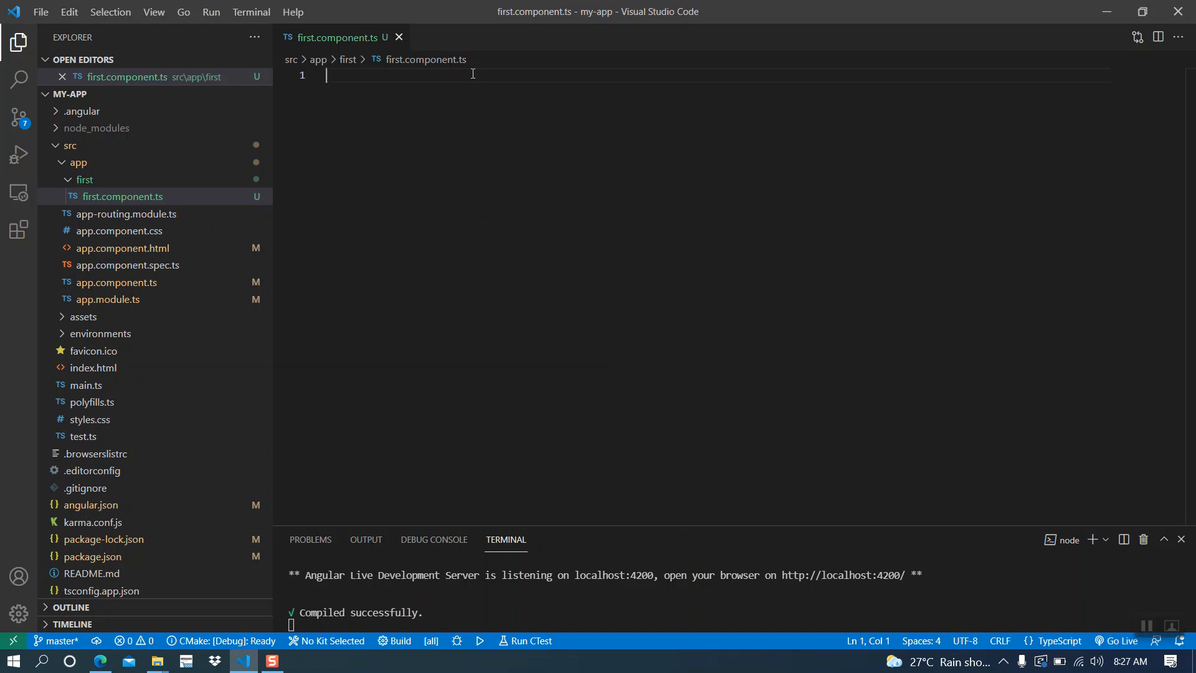
type("export class")
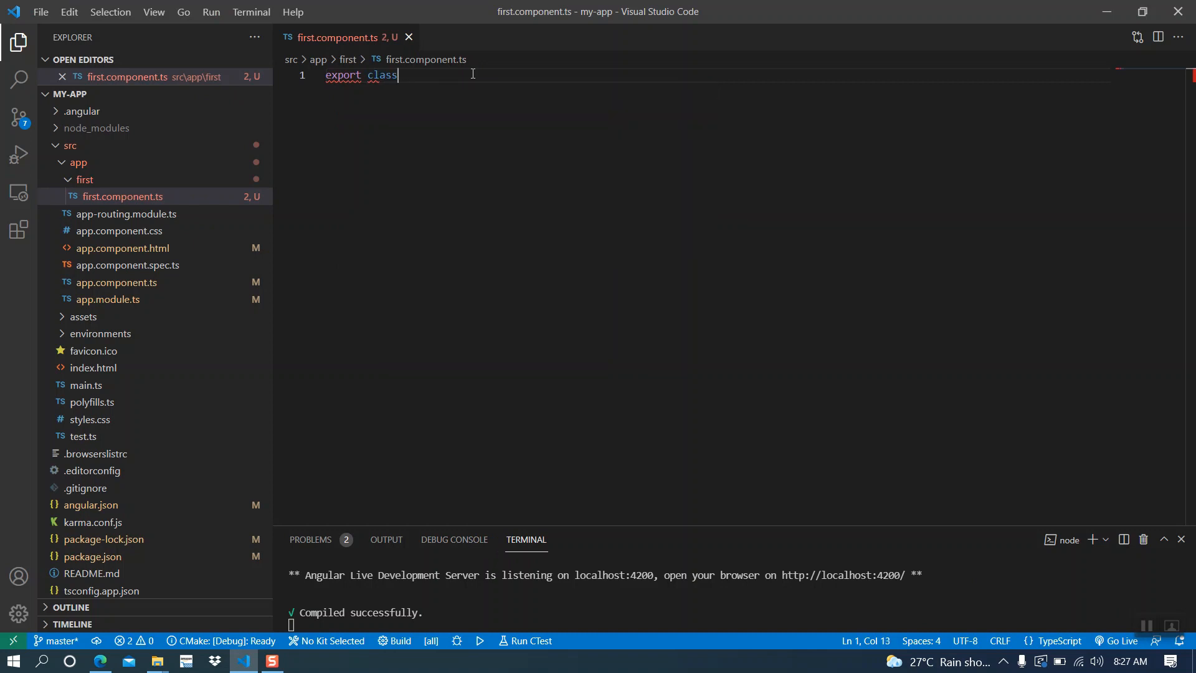
type("First")
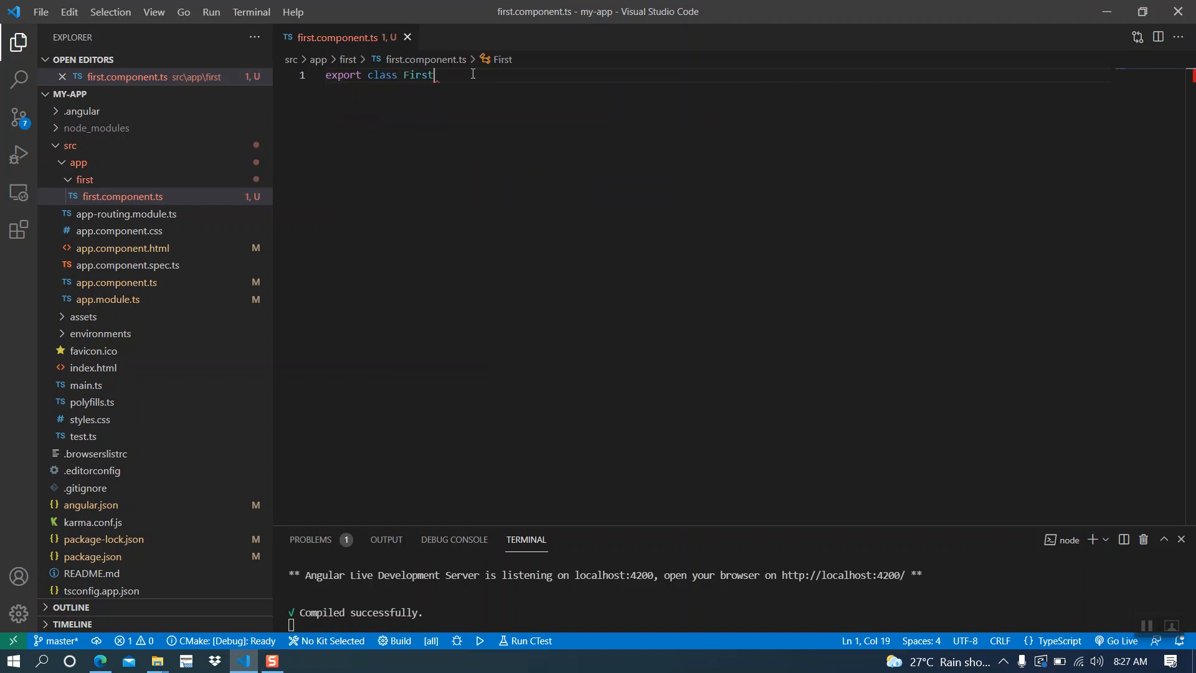
type("Compo")
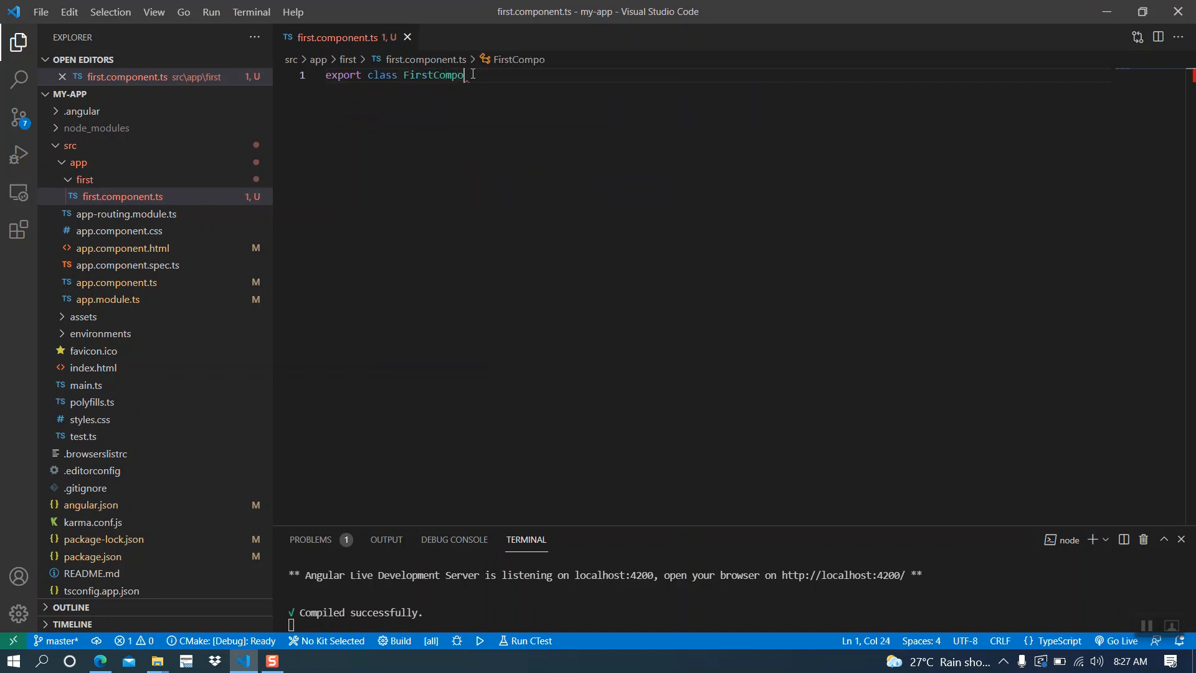
type("nent{")
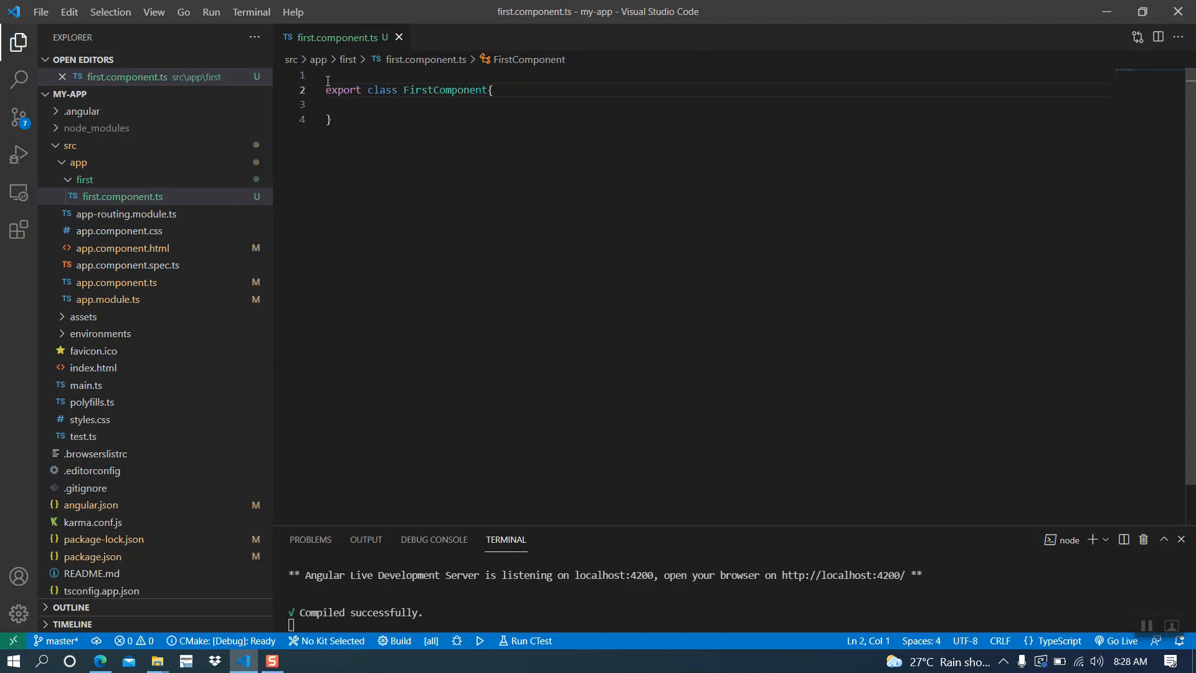
type("@")
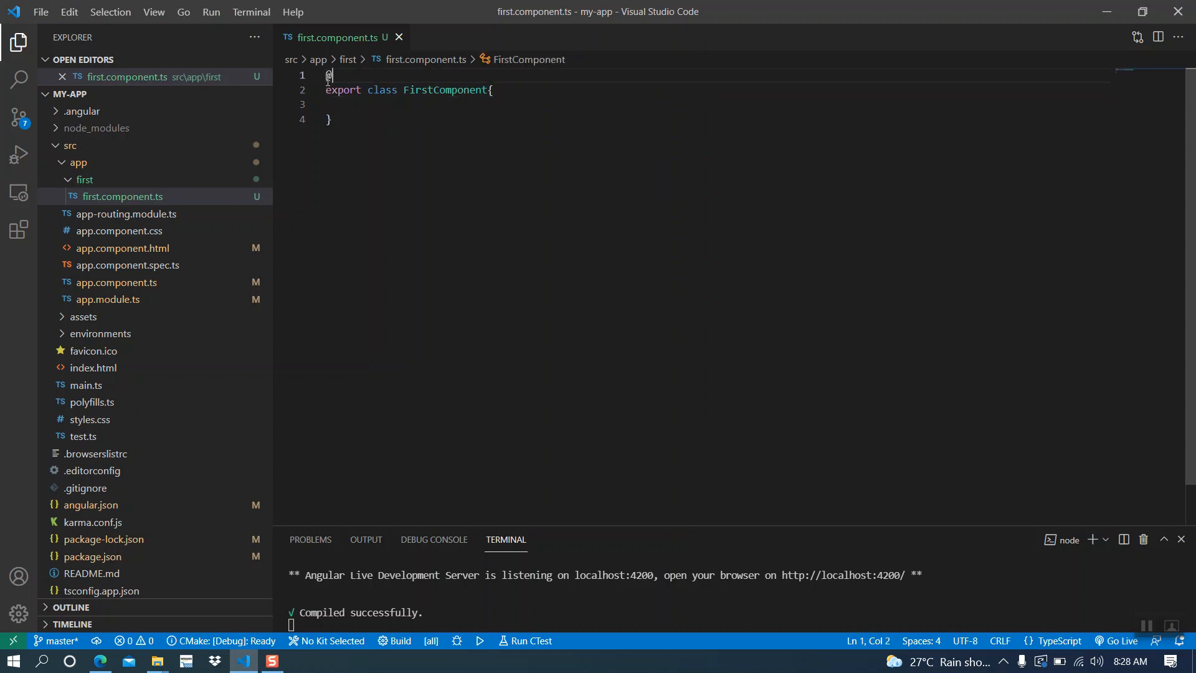
type("Component")
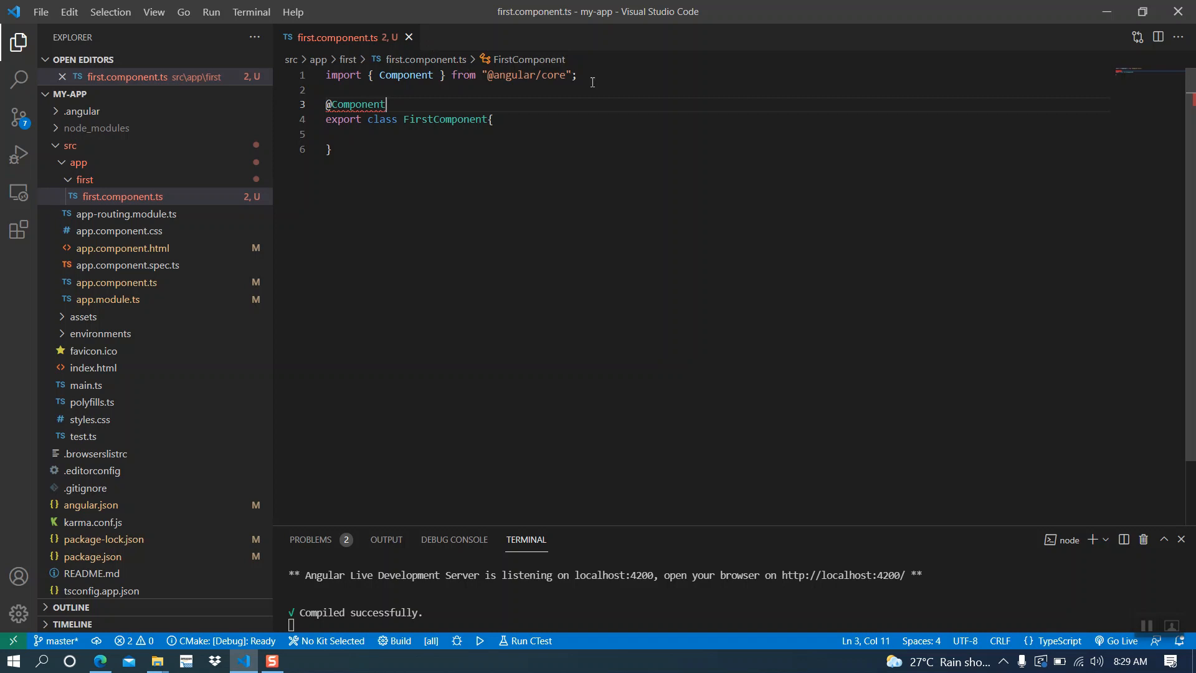
mouse_move(394, 104)
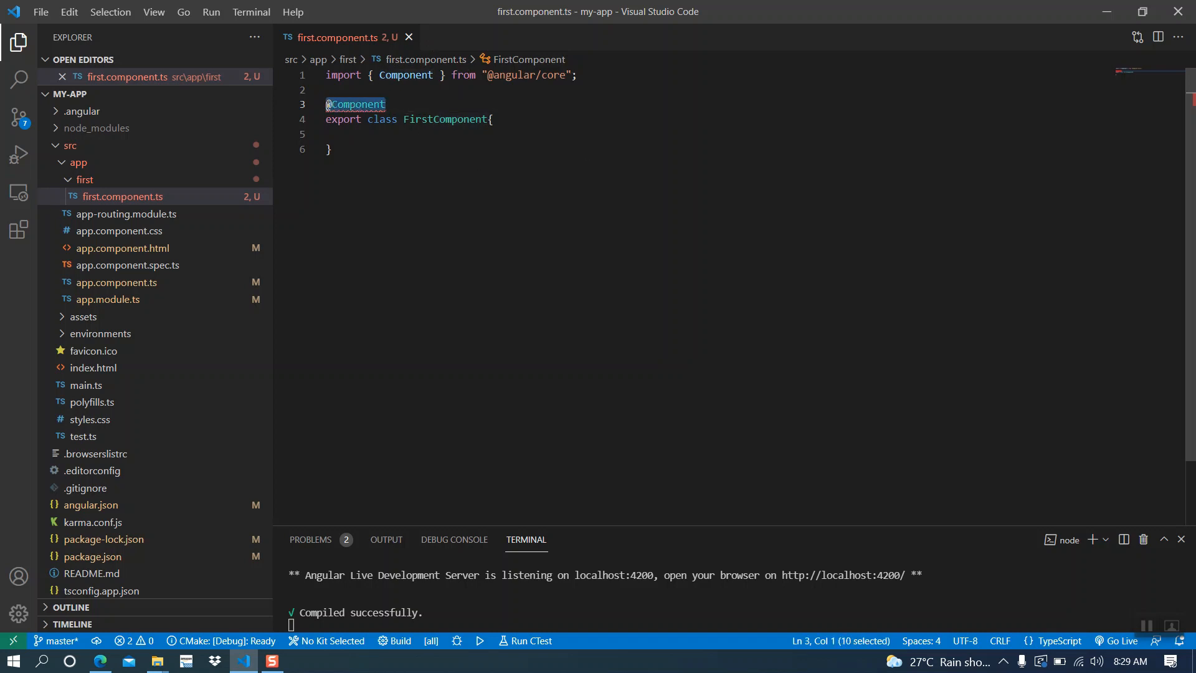
mouse_move(354, 105)
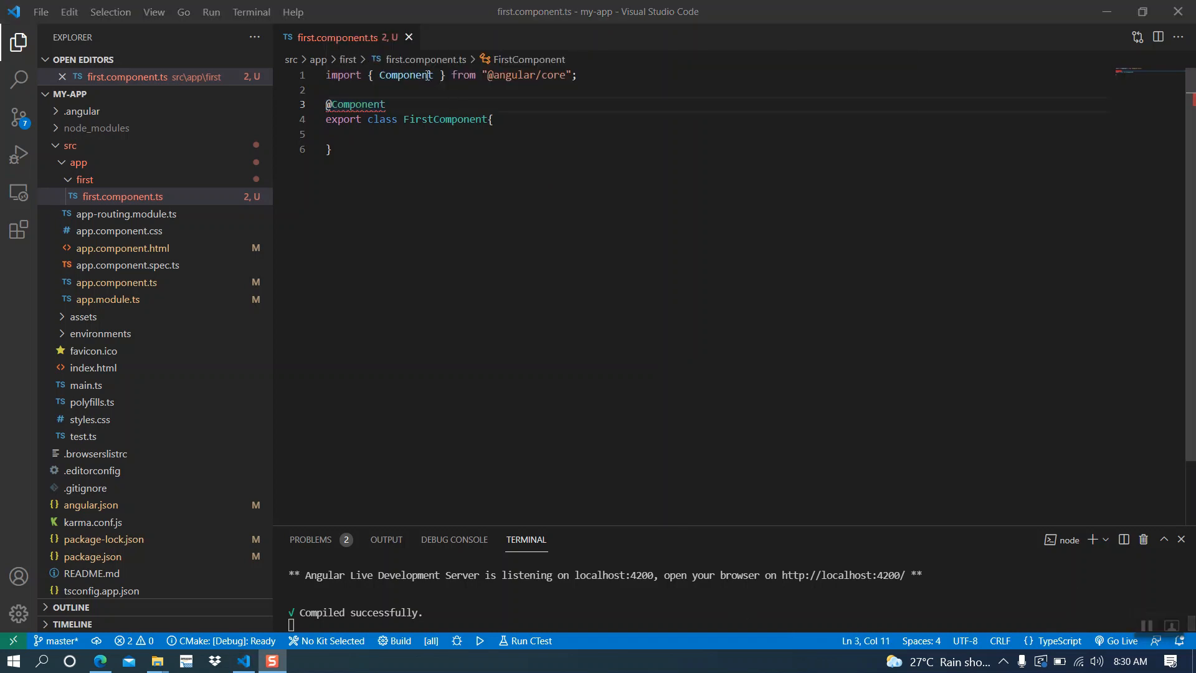
type("()")
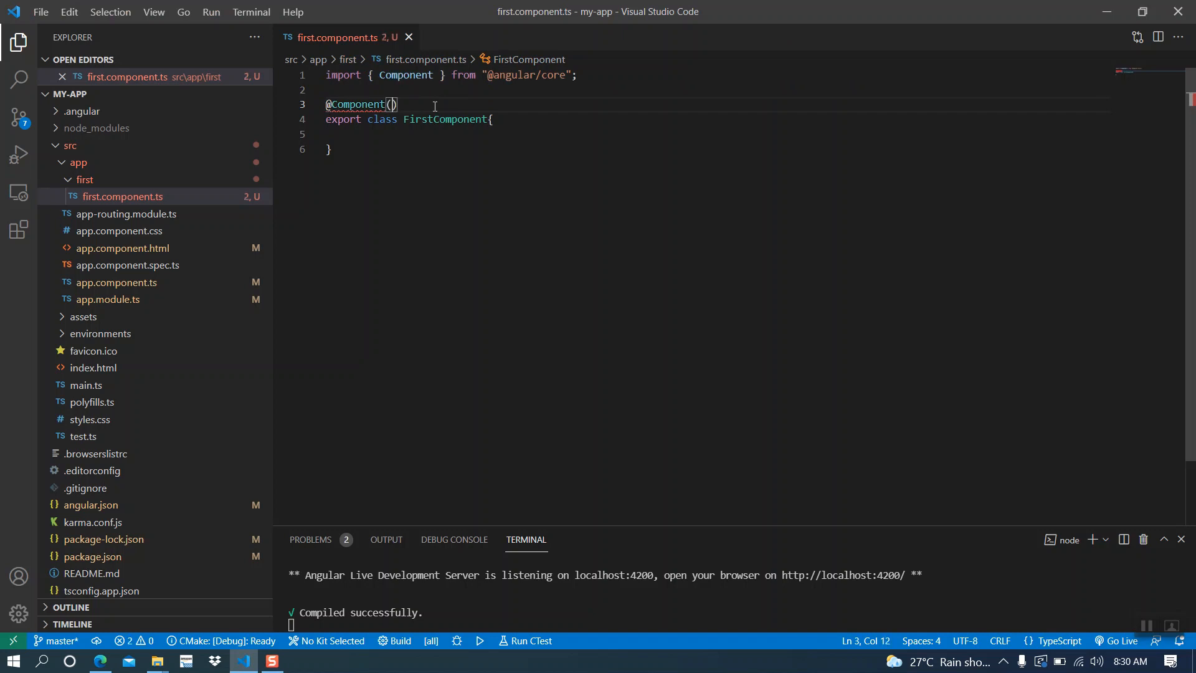
type("{")
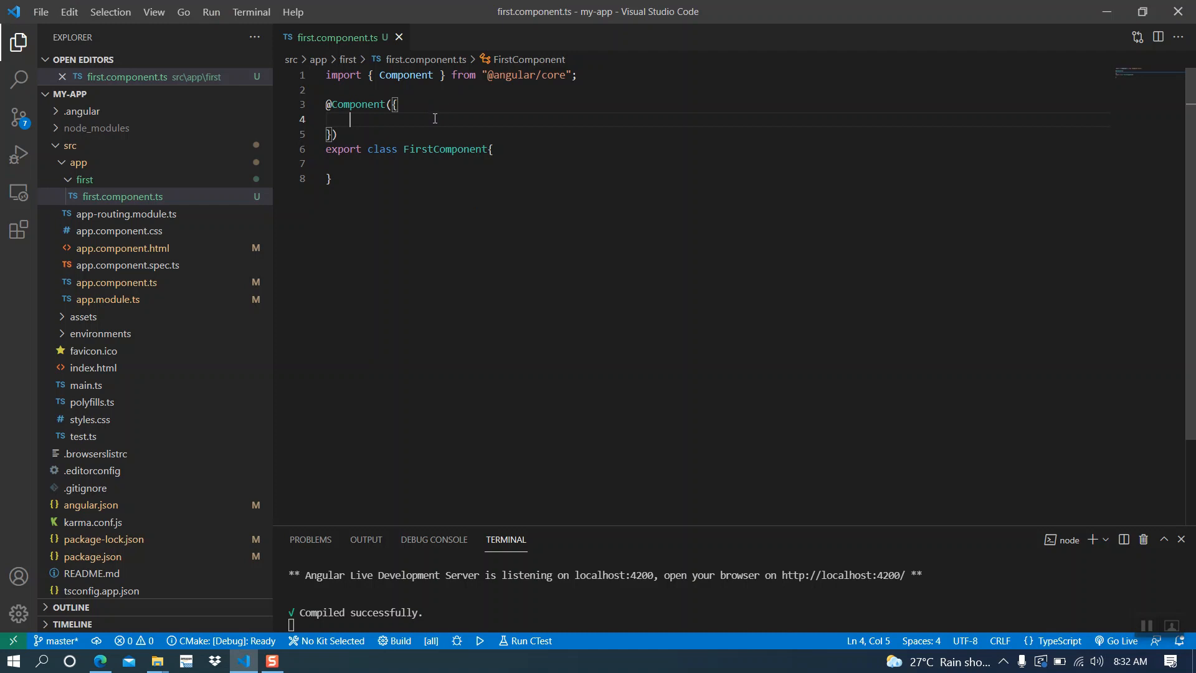
type("selector:")
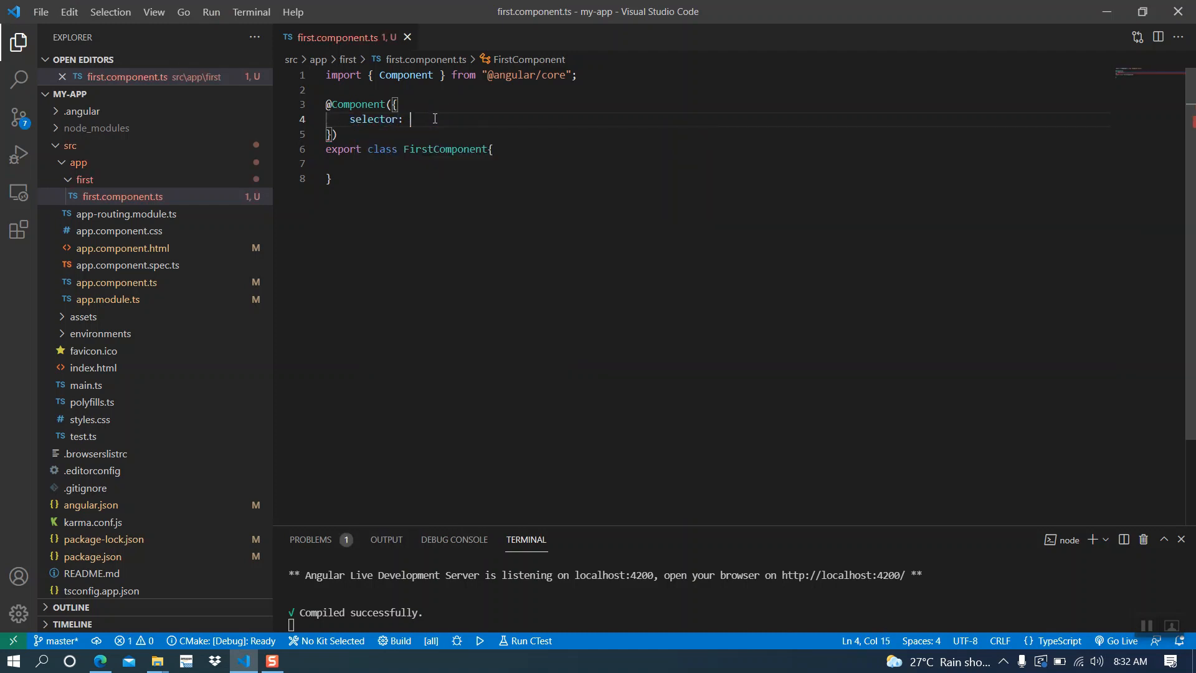
type("''")
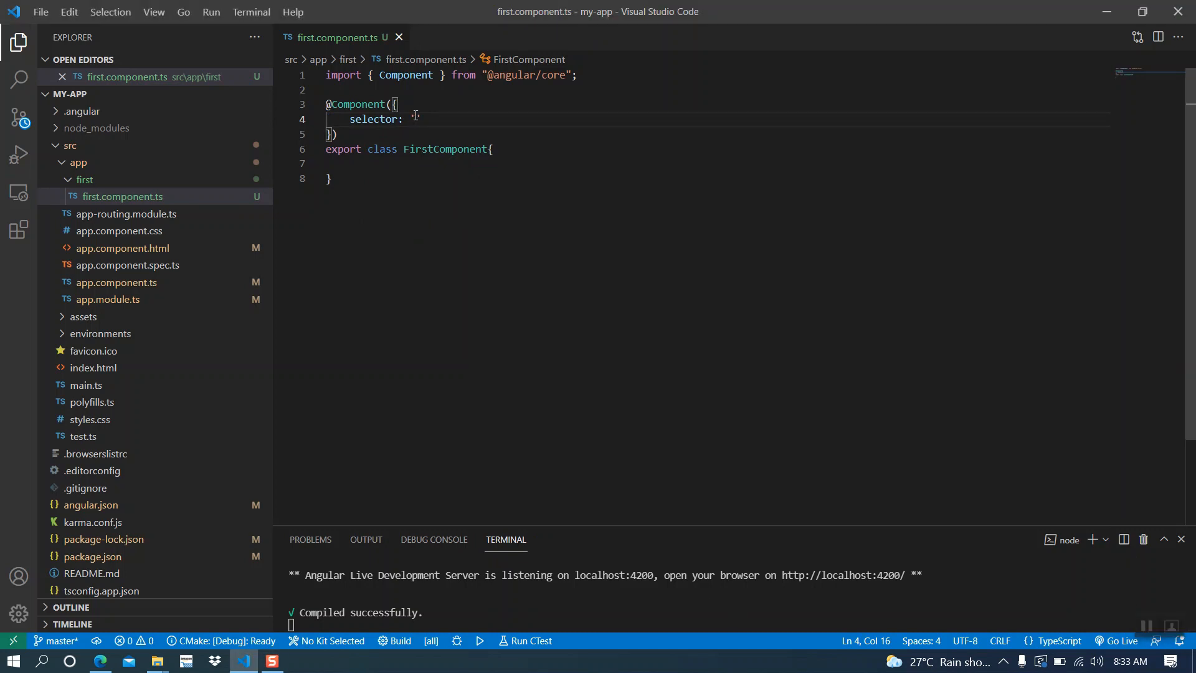
type("ap")
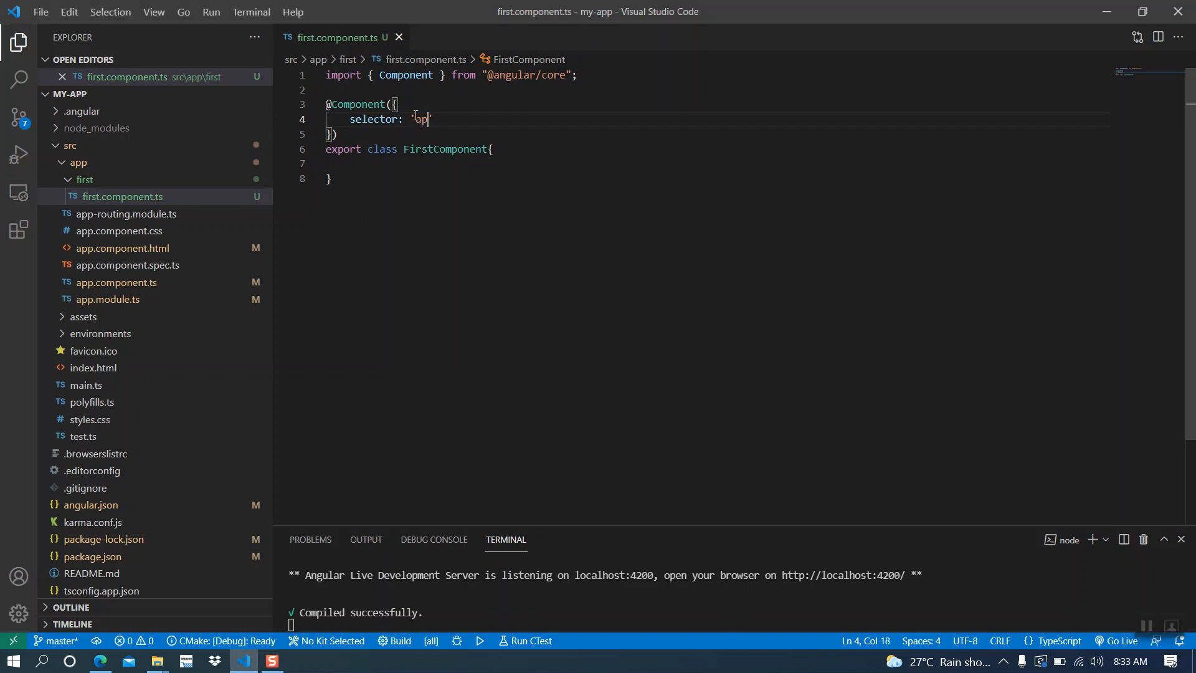
type("p-f")
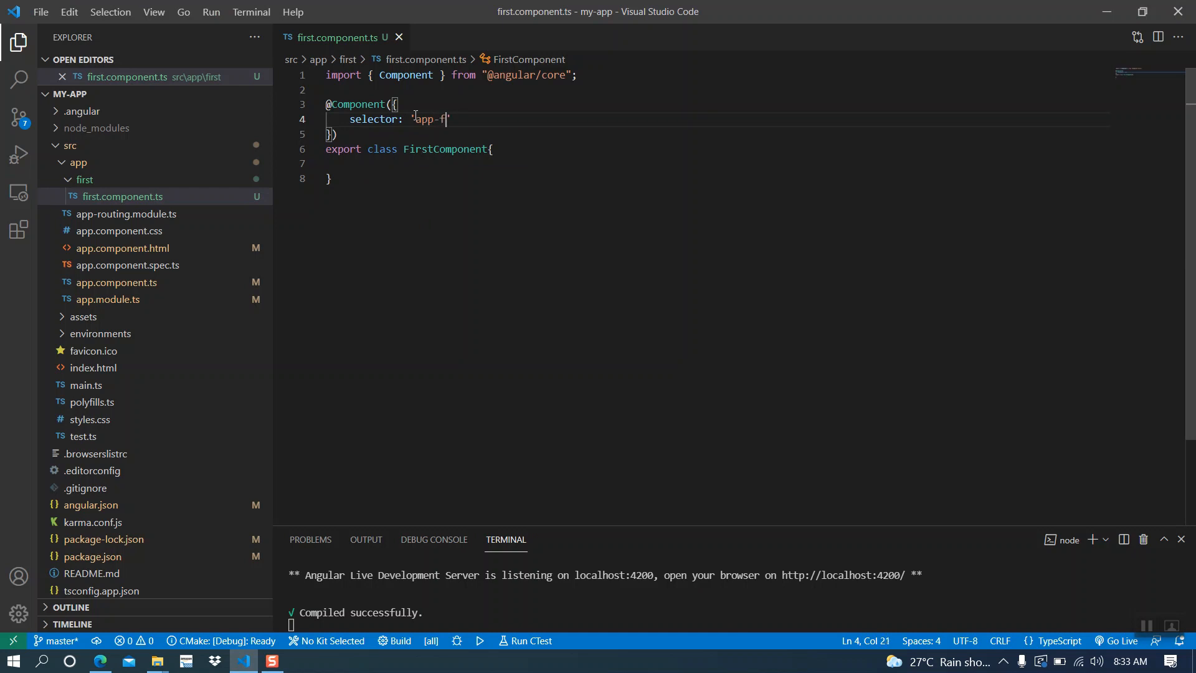
type("irs")
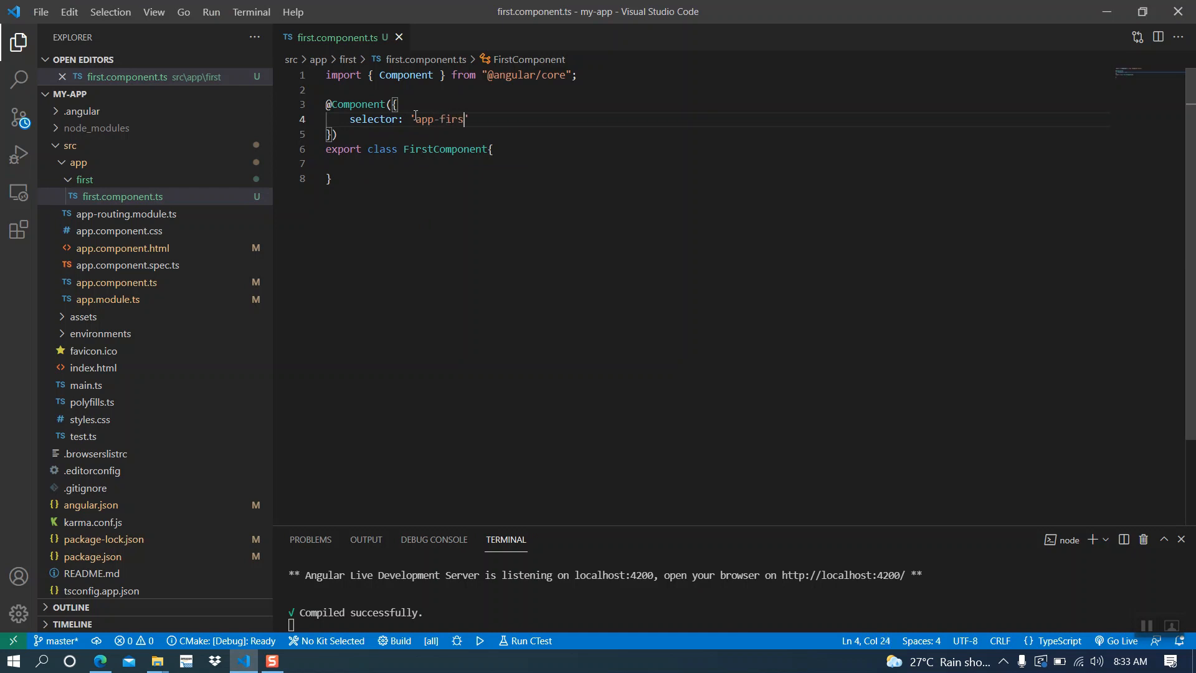
type("t")
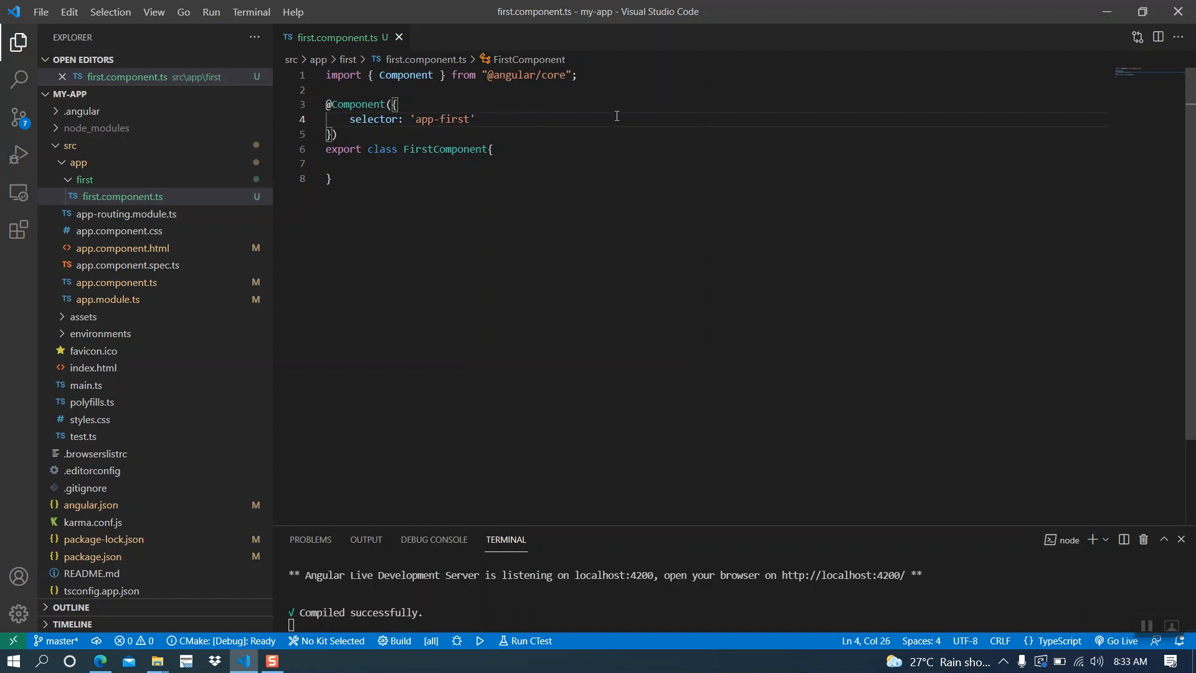
Step: Add an empty templateUrl property on a new line of the decorator
type(",")
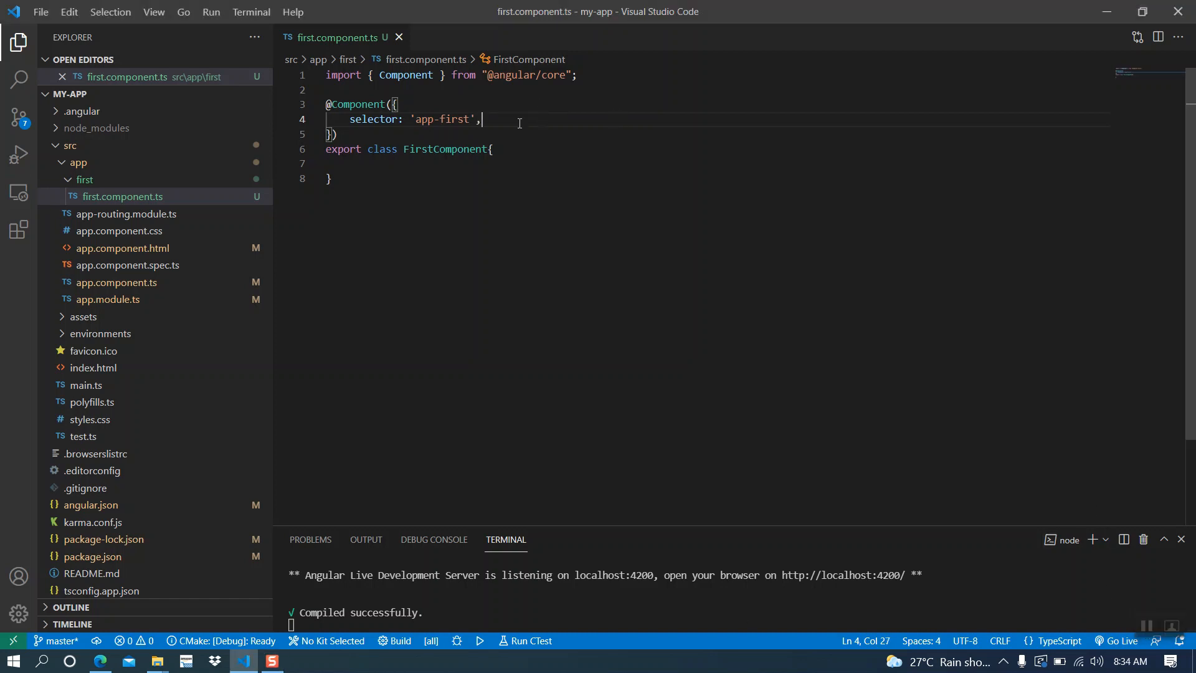
key("Enter")
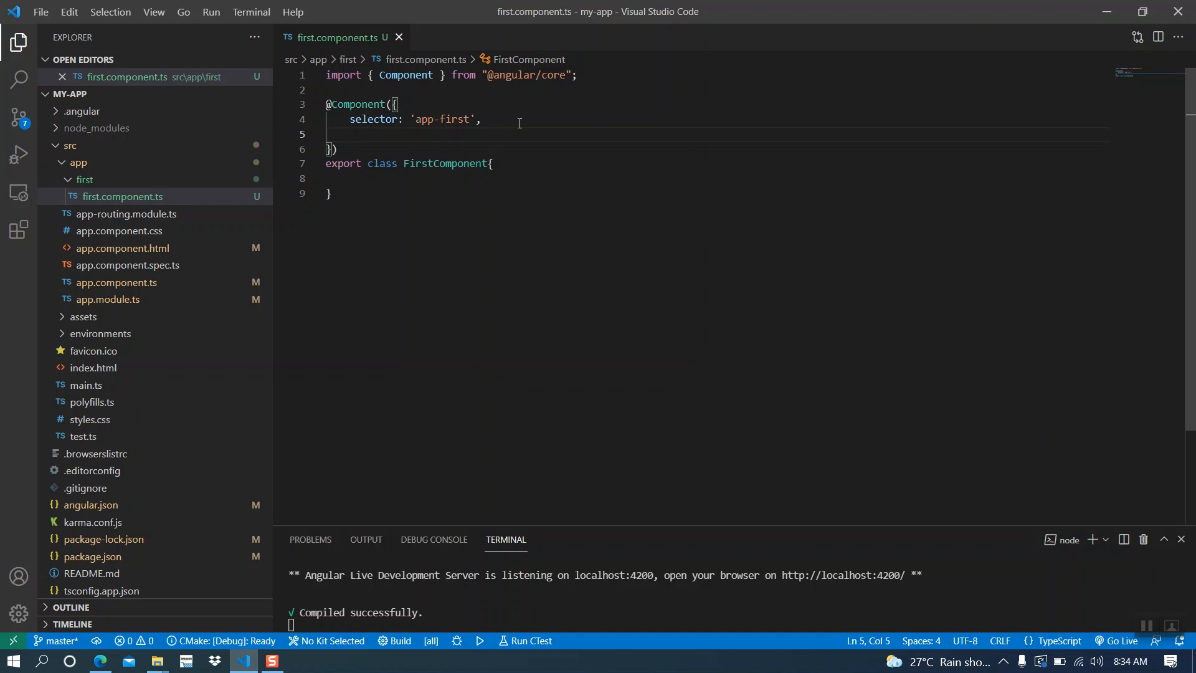
type("templateUrl:")
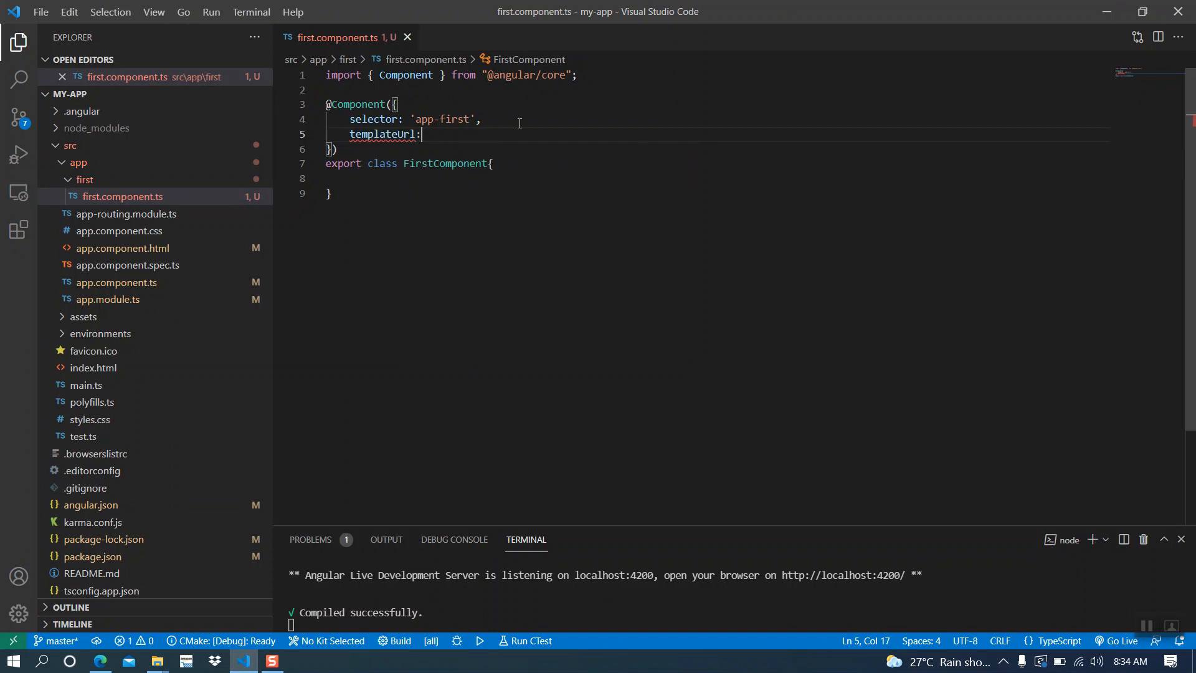
type("''")
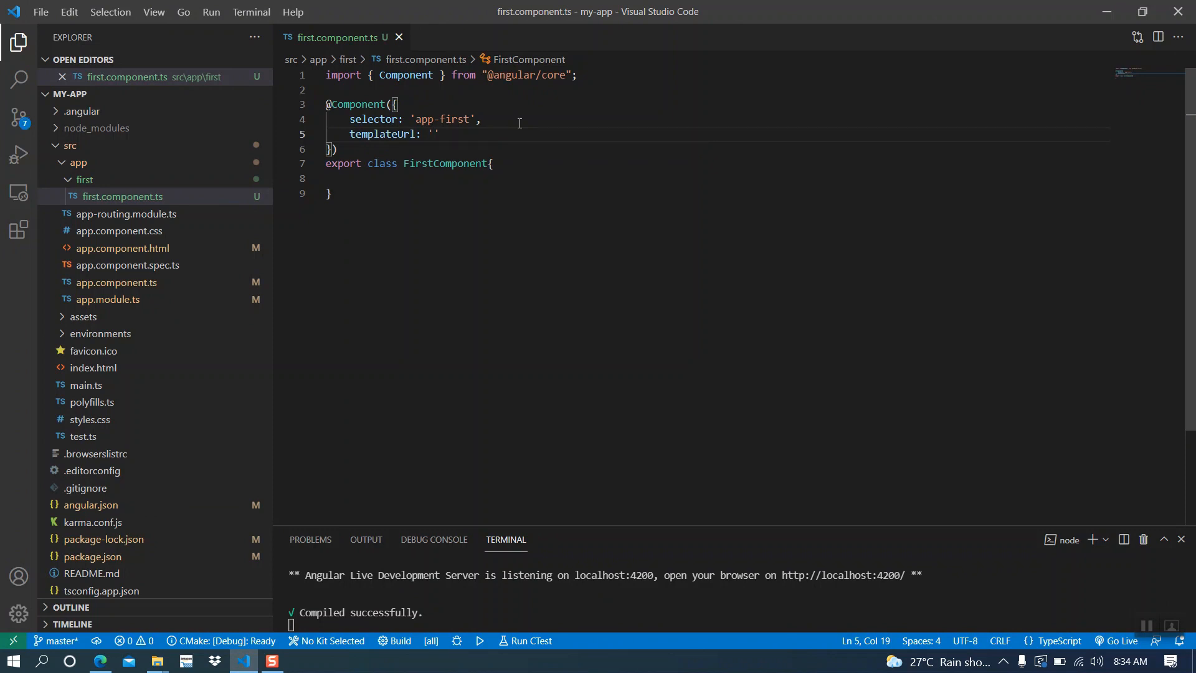
mouse_move(104, 180)
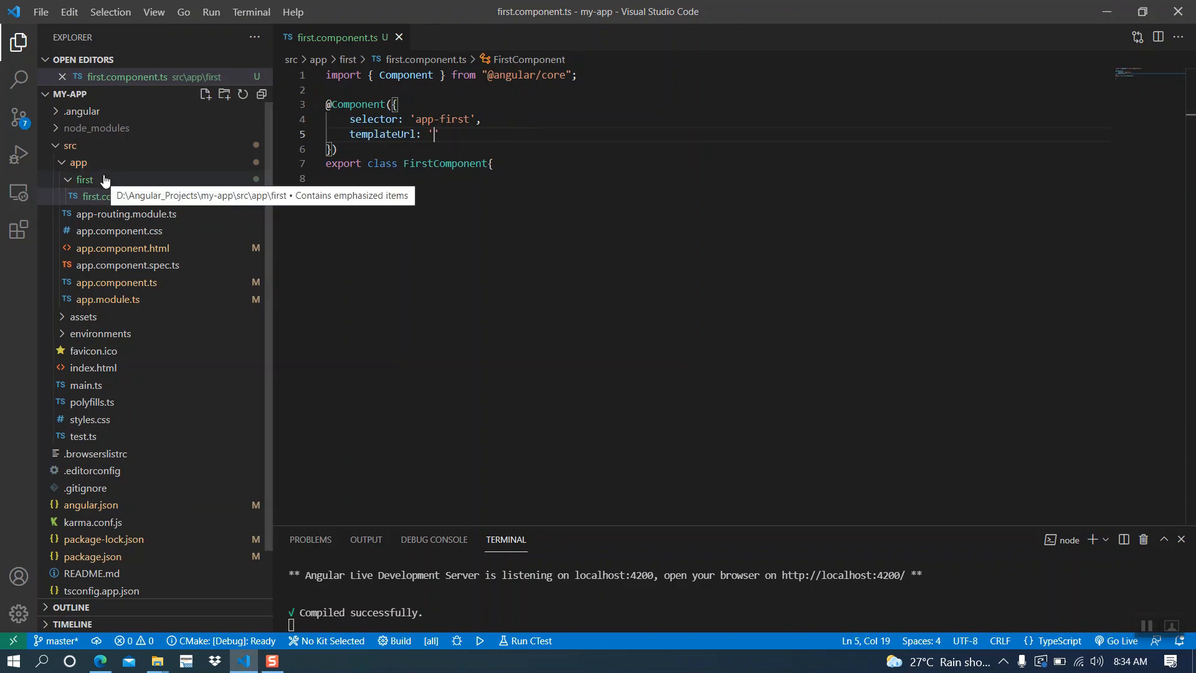
Step: Add first.component.html containing <p>This is my first component.</p>
left_click(225, 94)
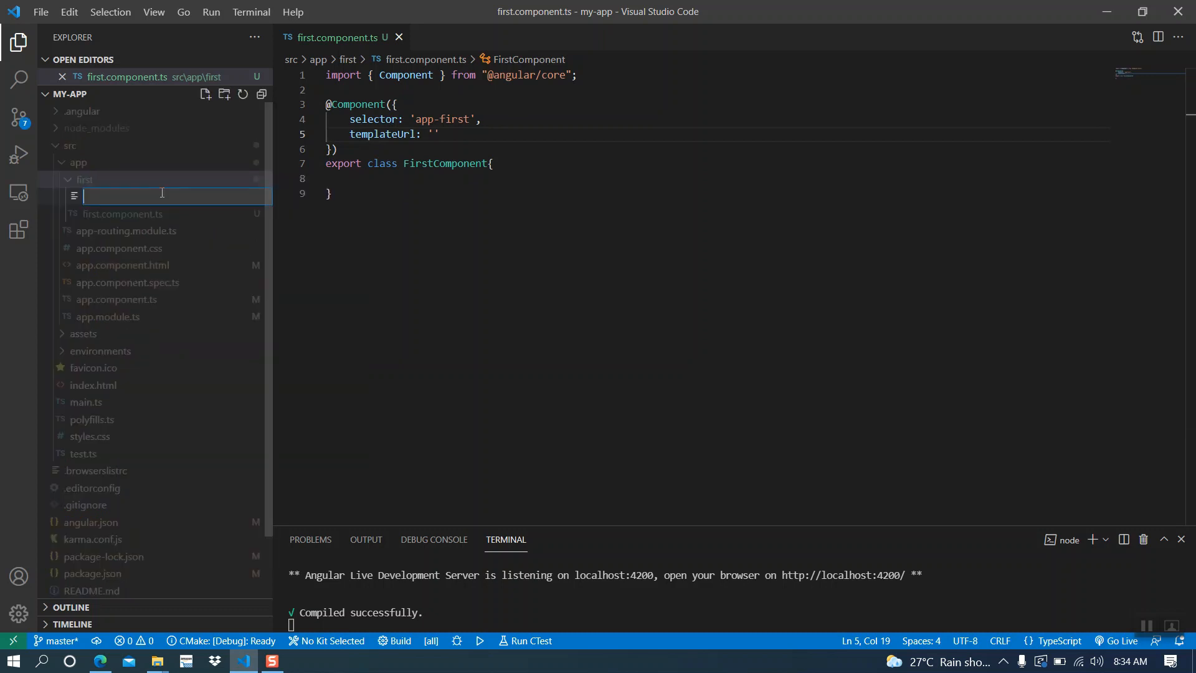
type("first")
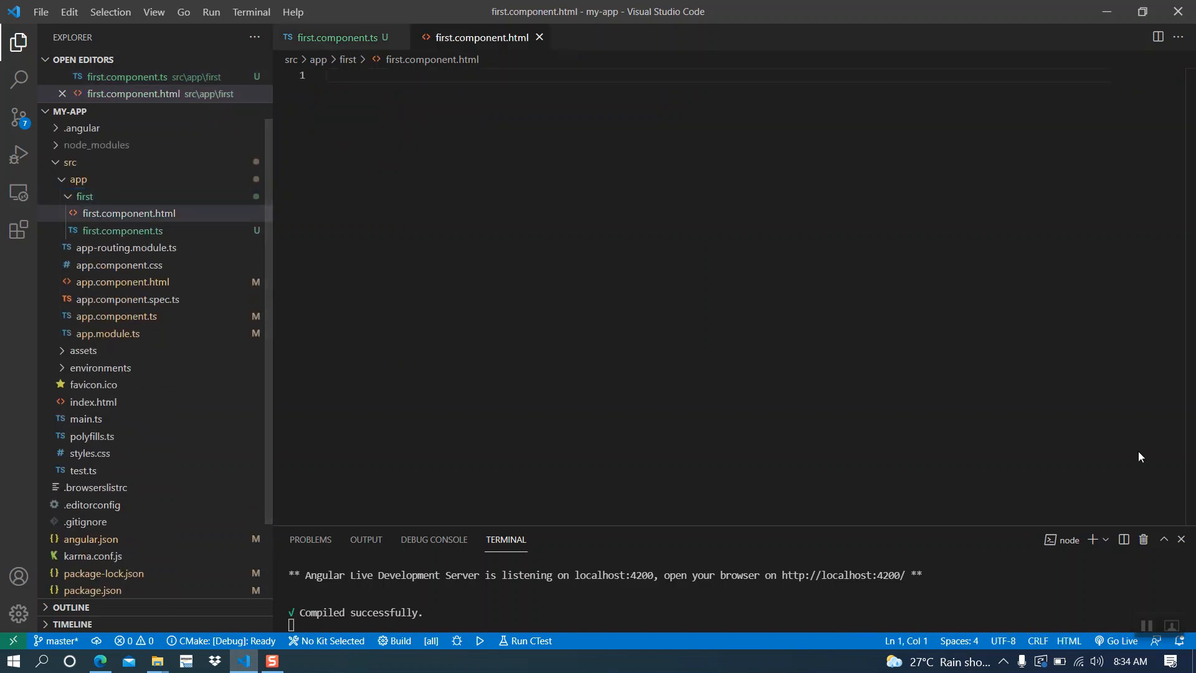
type("<p></p>")
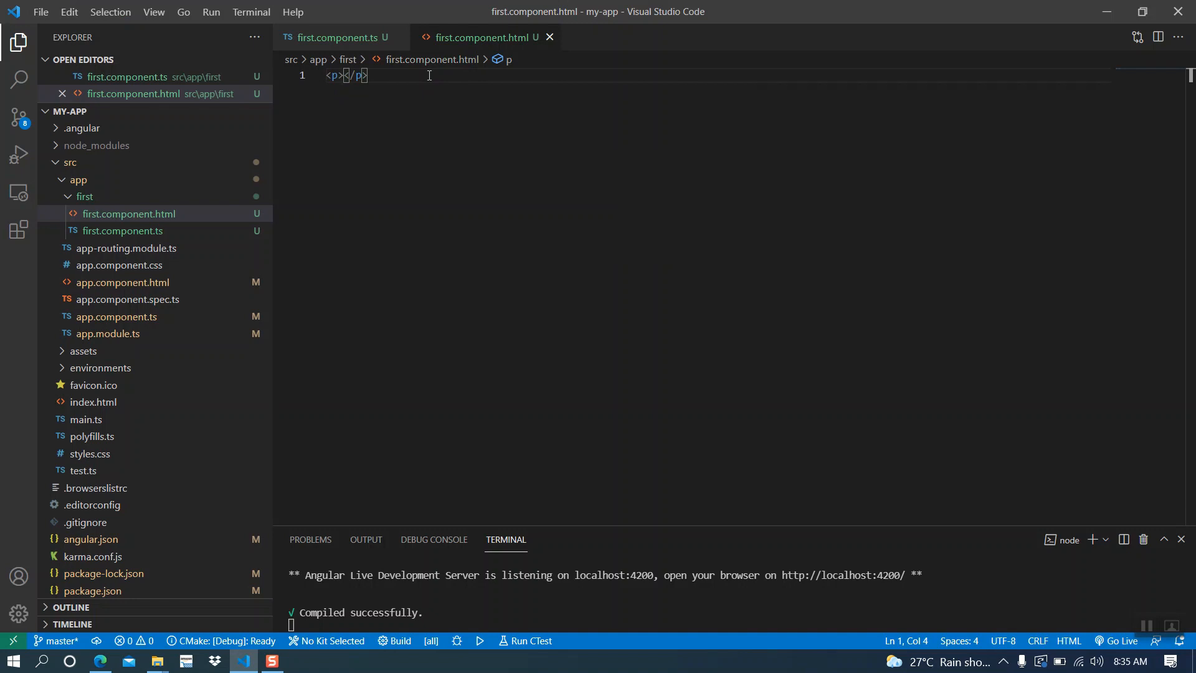
mouse_move(1108, 563)
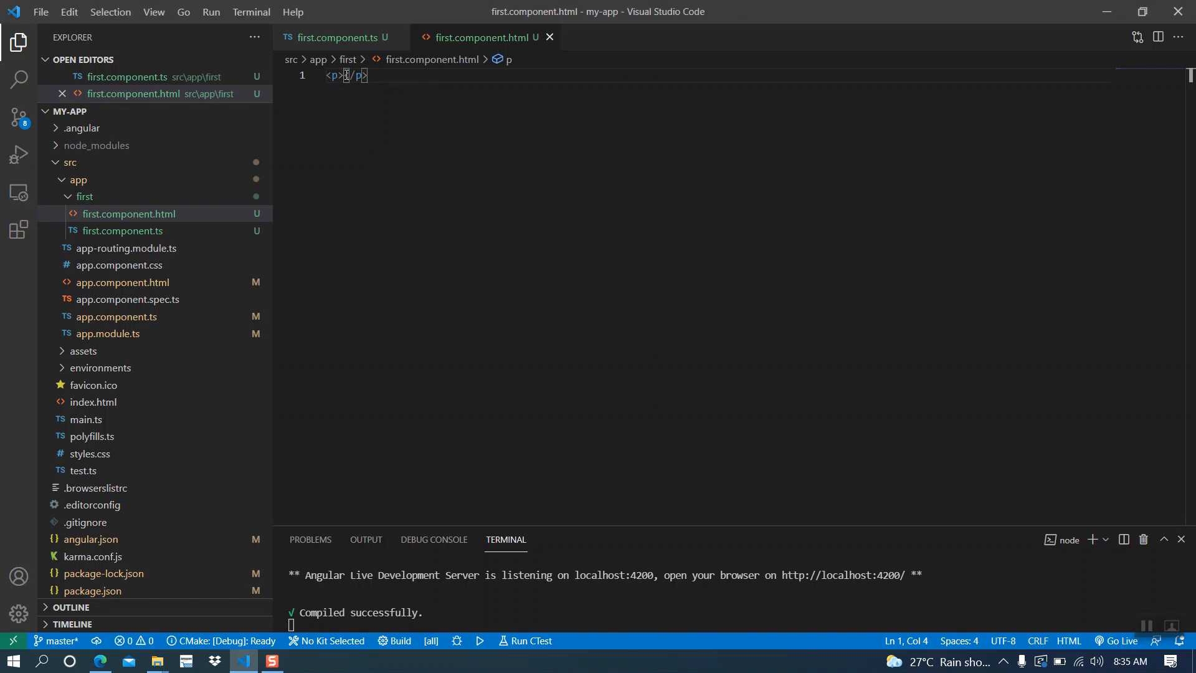
type("This")
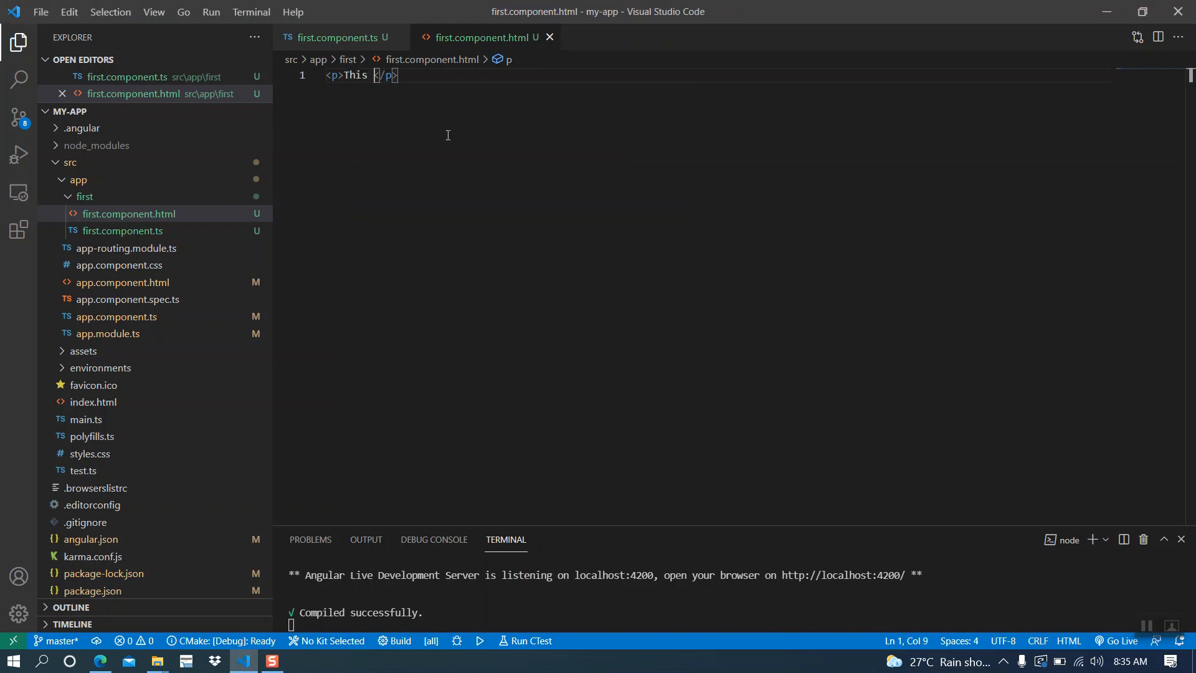
type("is my fir")
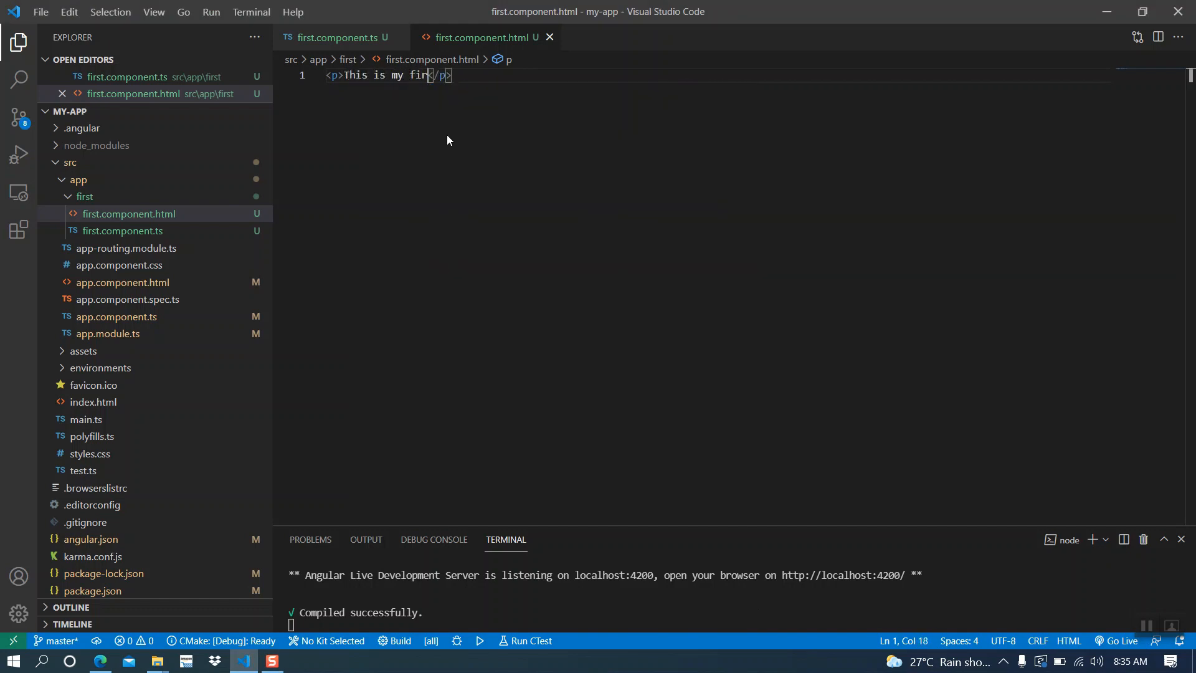
type("component.")
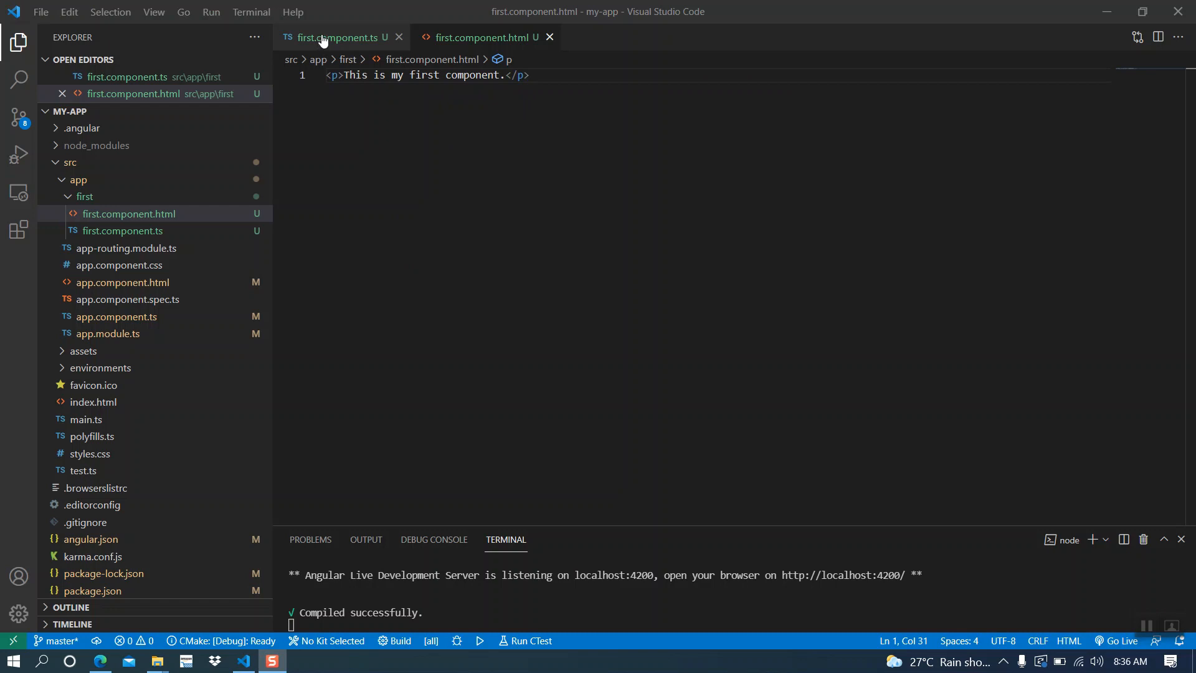
Step: Set templateUrl in first.component.ts to './first.component.html'
left_click(337, 37)
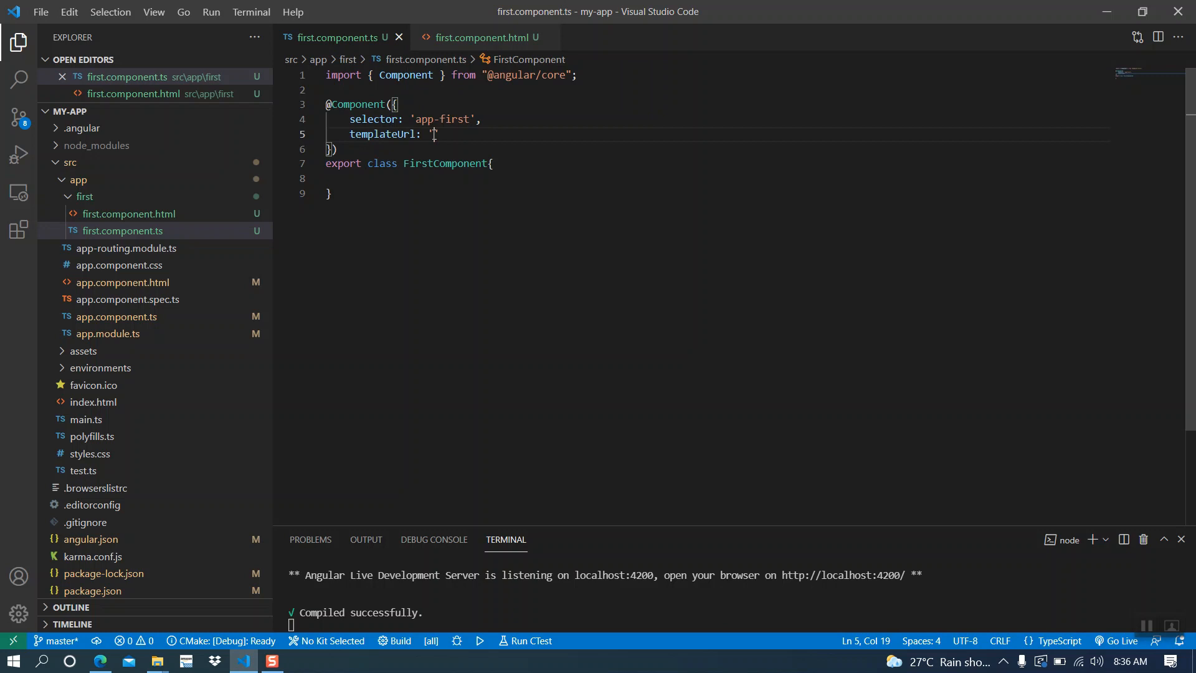
type("first.component.")
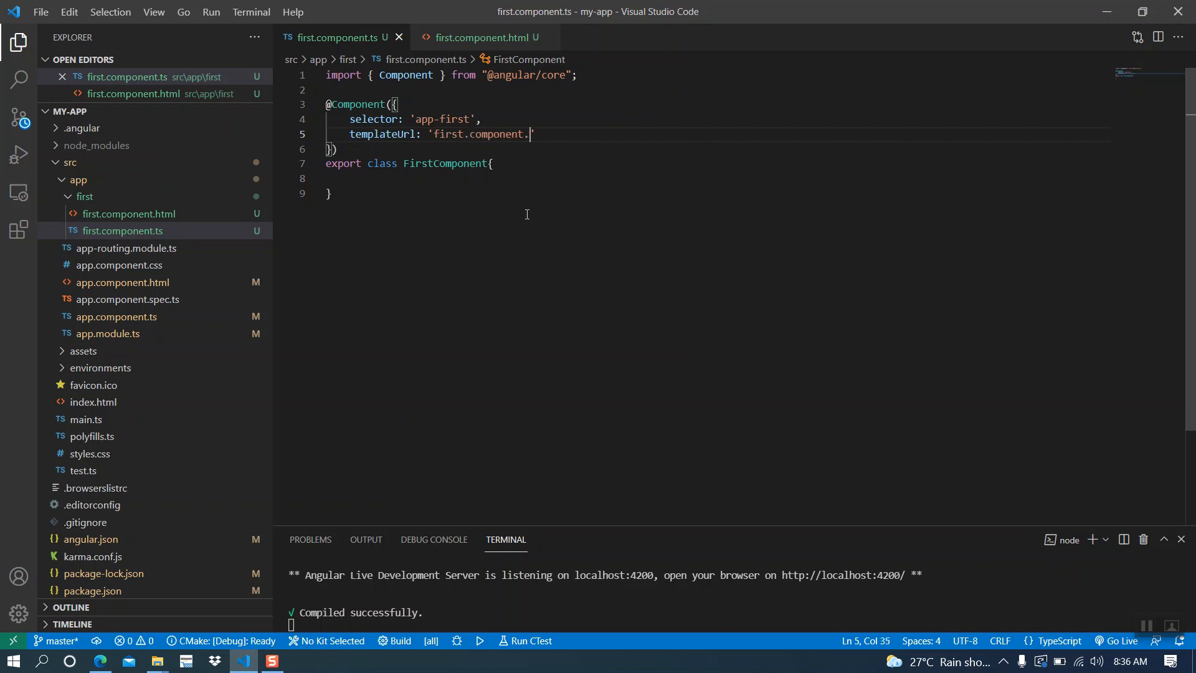
type("html")
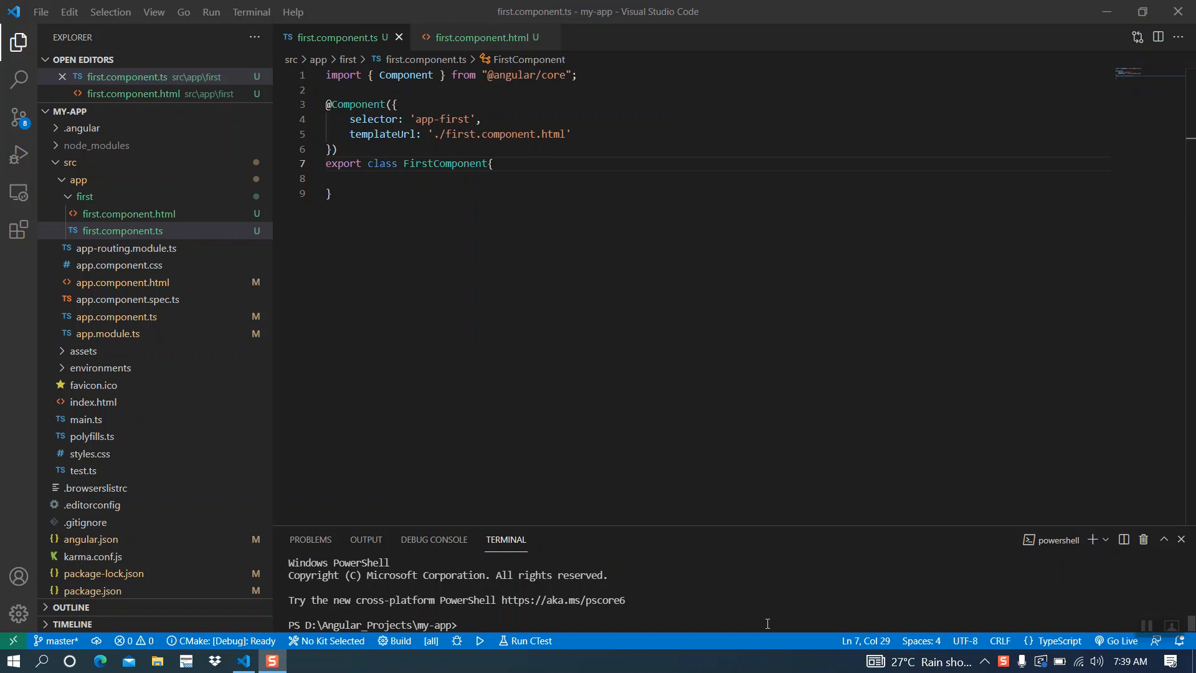
mouse_move(172, 632)
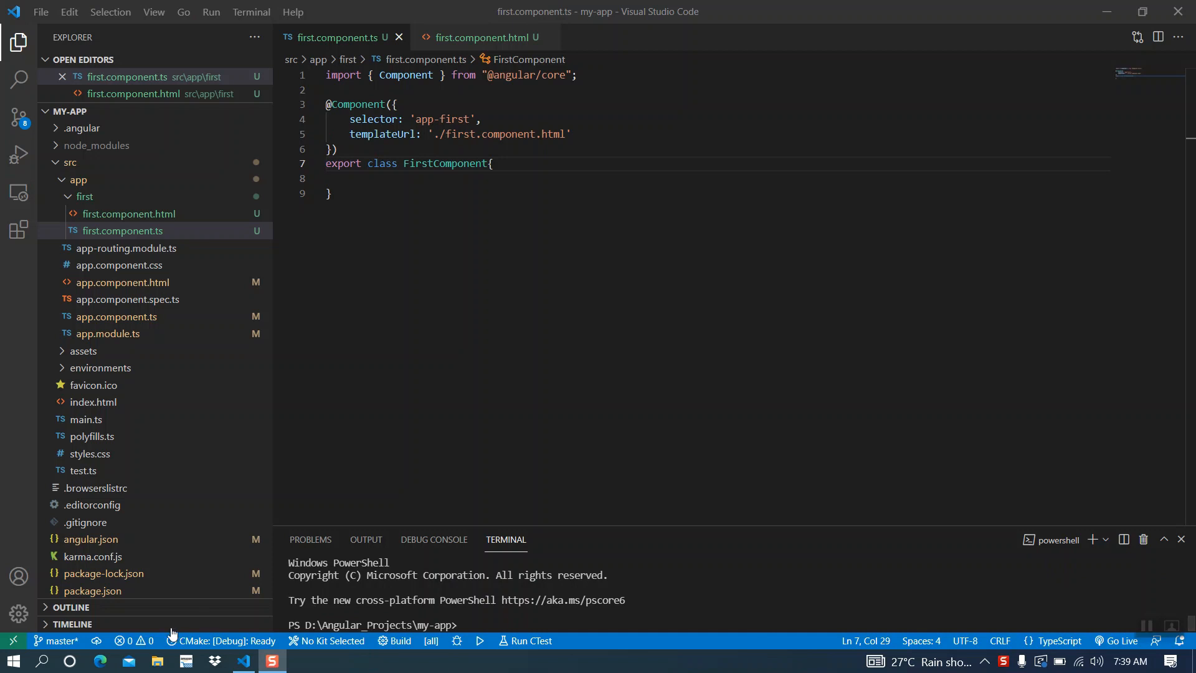
Step: Open app.module.ts and select its declarations block, which lists only AppComponent
left_click(122, 230)
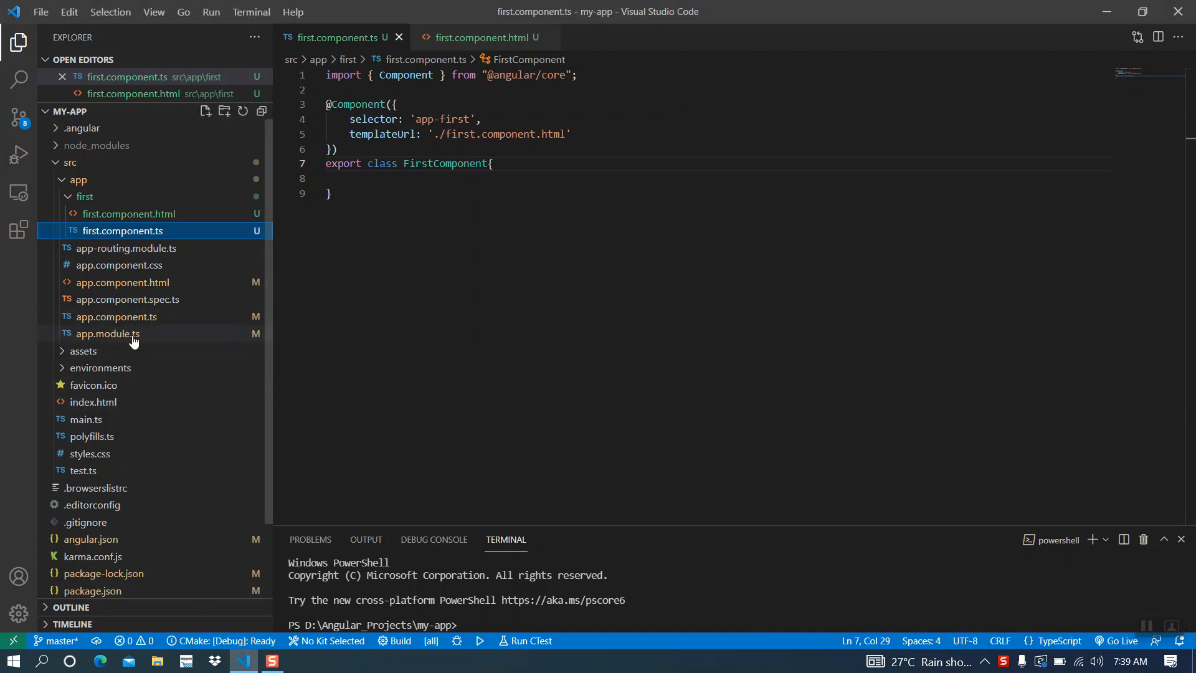
left_click(108, 333)
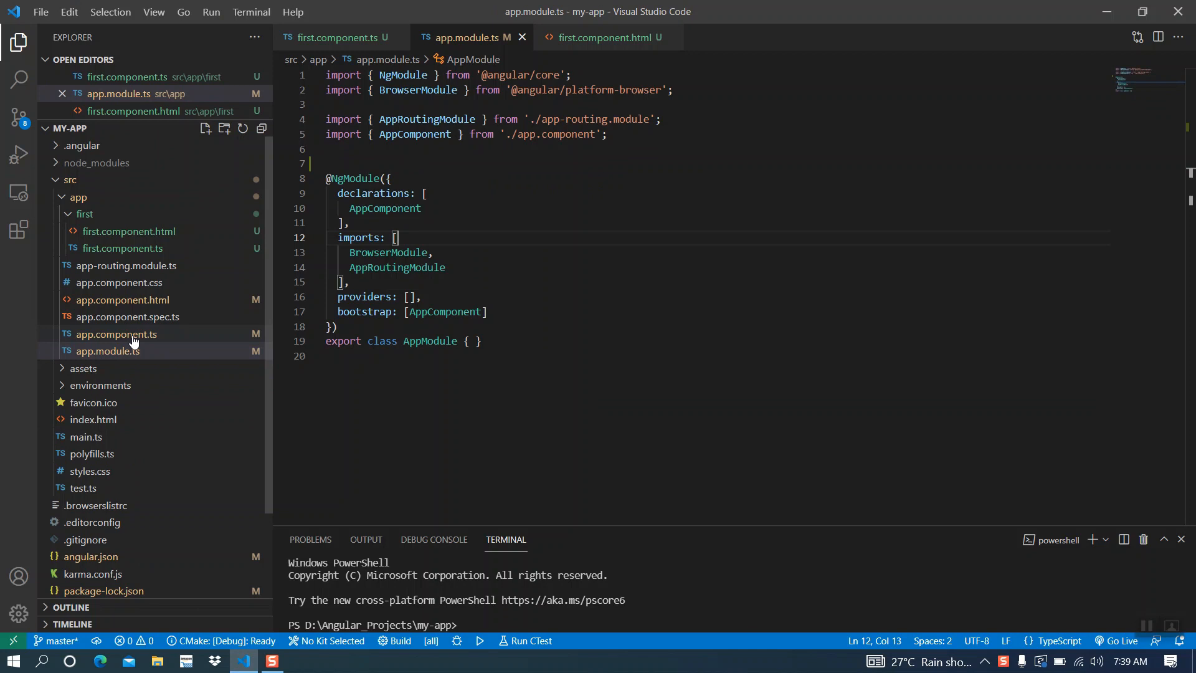
mouse_move(137, 329)
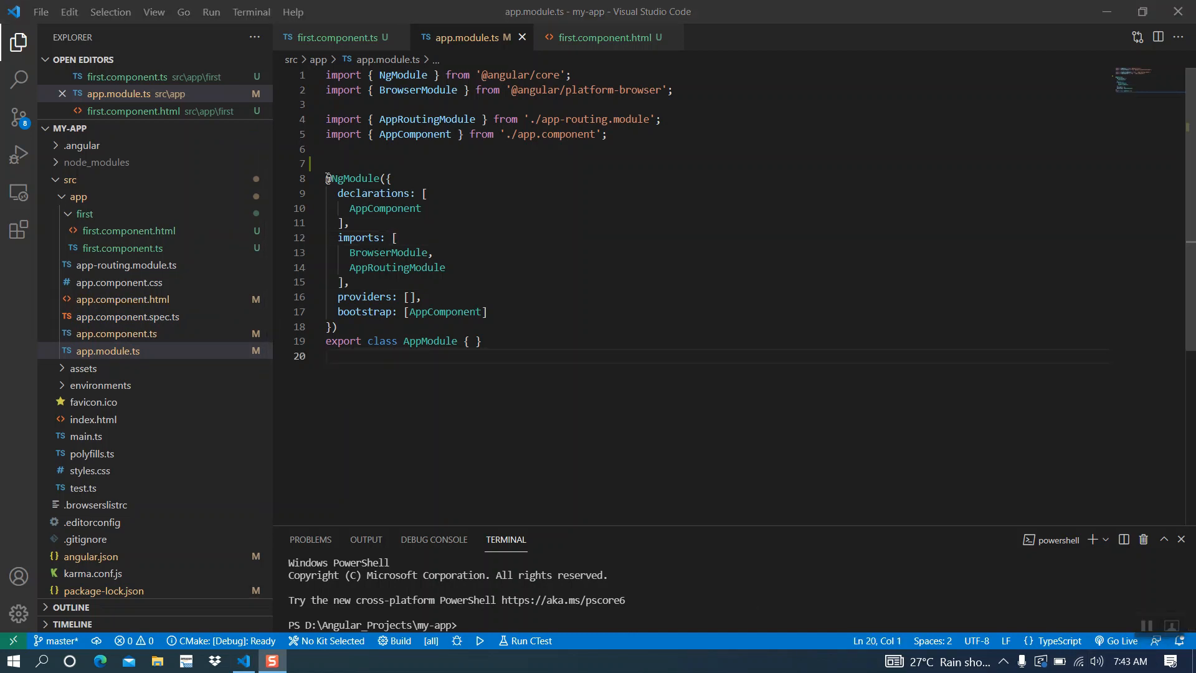
left_click_drag(325, 177, 349, 222)
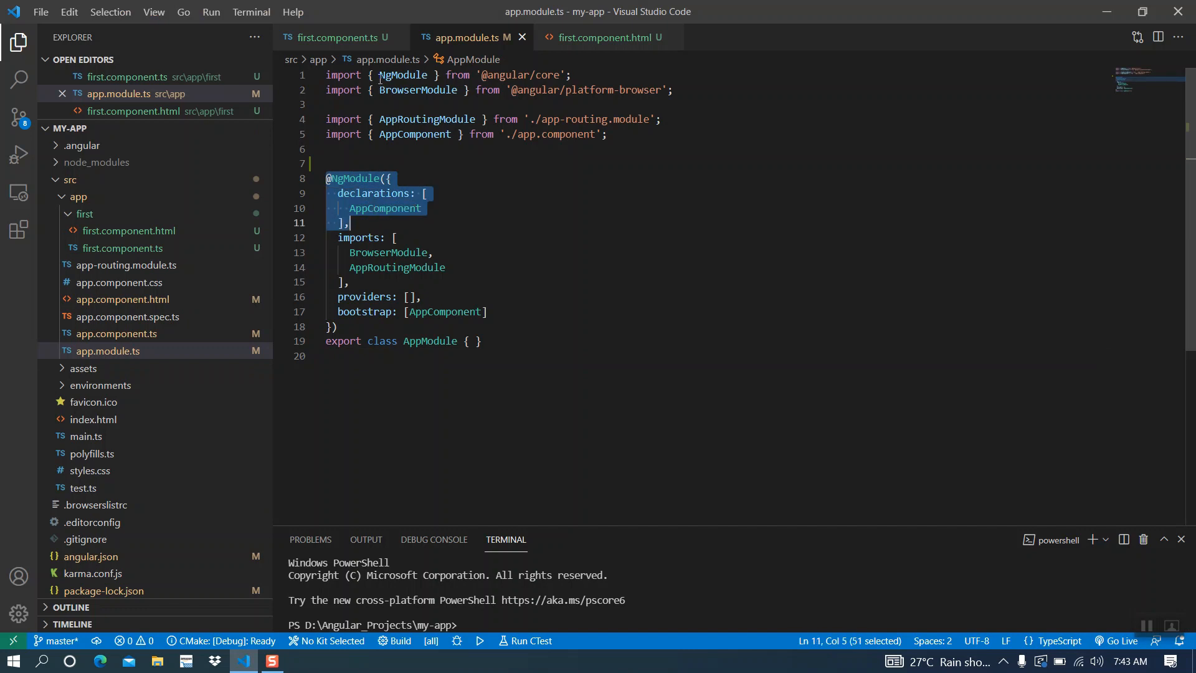
left_click(562, 90)
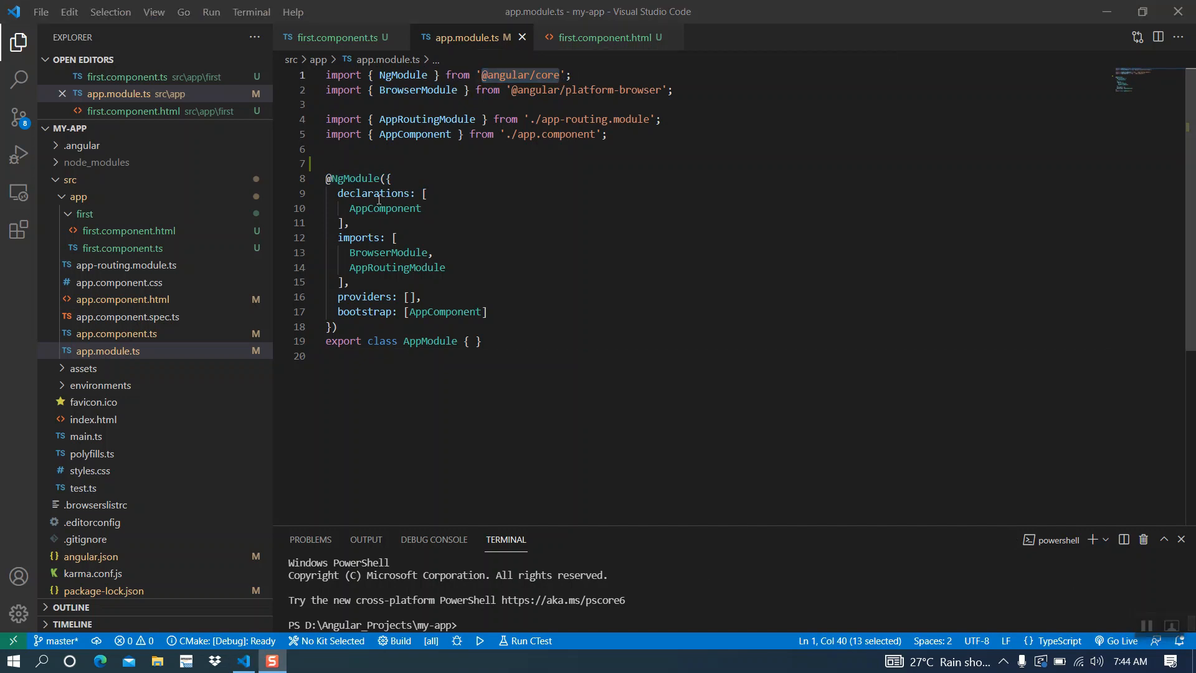
mouse_move(373, 193)
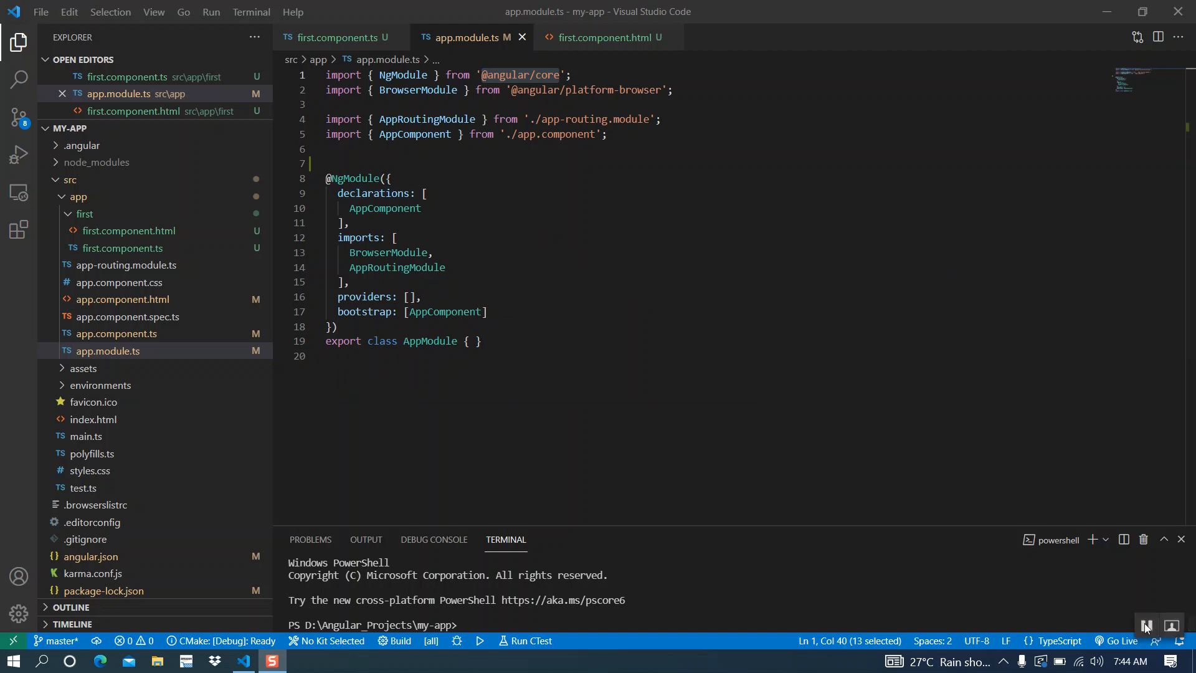
mouse_move(351, 193)
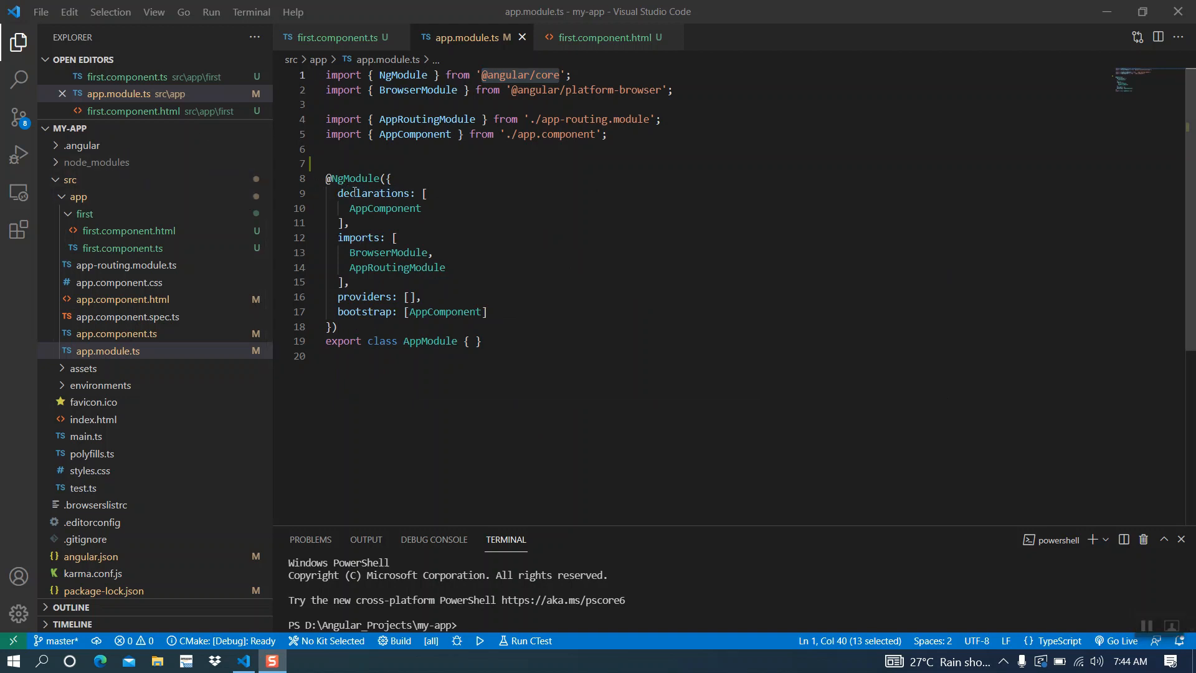
double_click(358, 238)
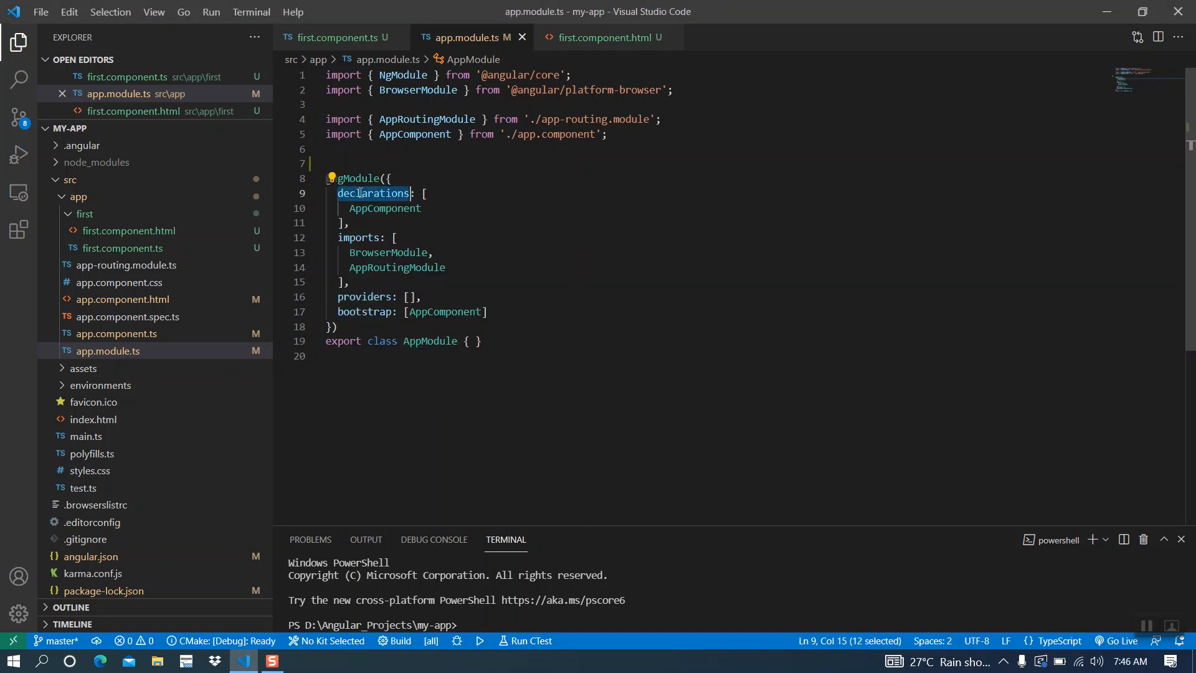
Step: Declare FirstComponent after AppComponent, auto-importing it, and save app.module.ts
left_click(421, 208)
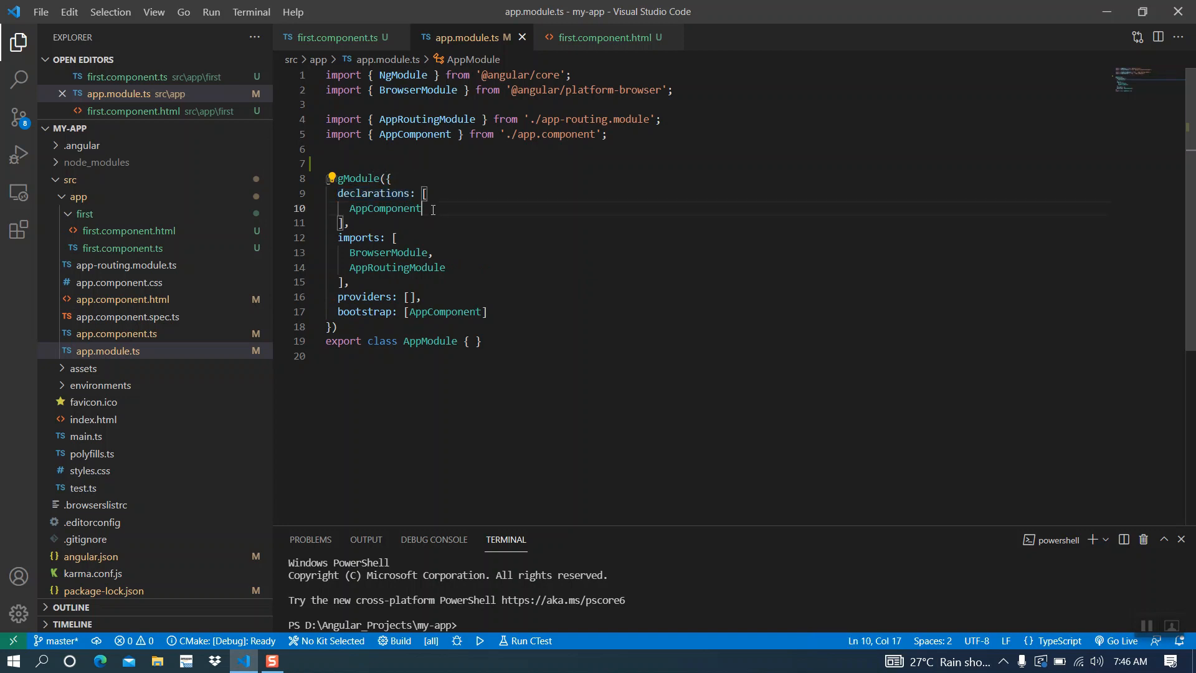
type(",")
type("FirstComponent")
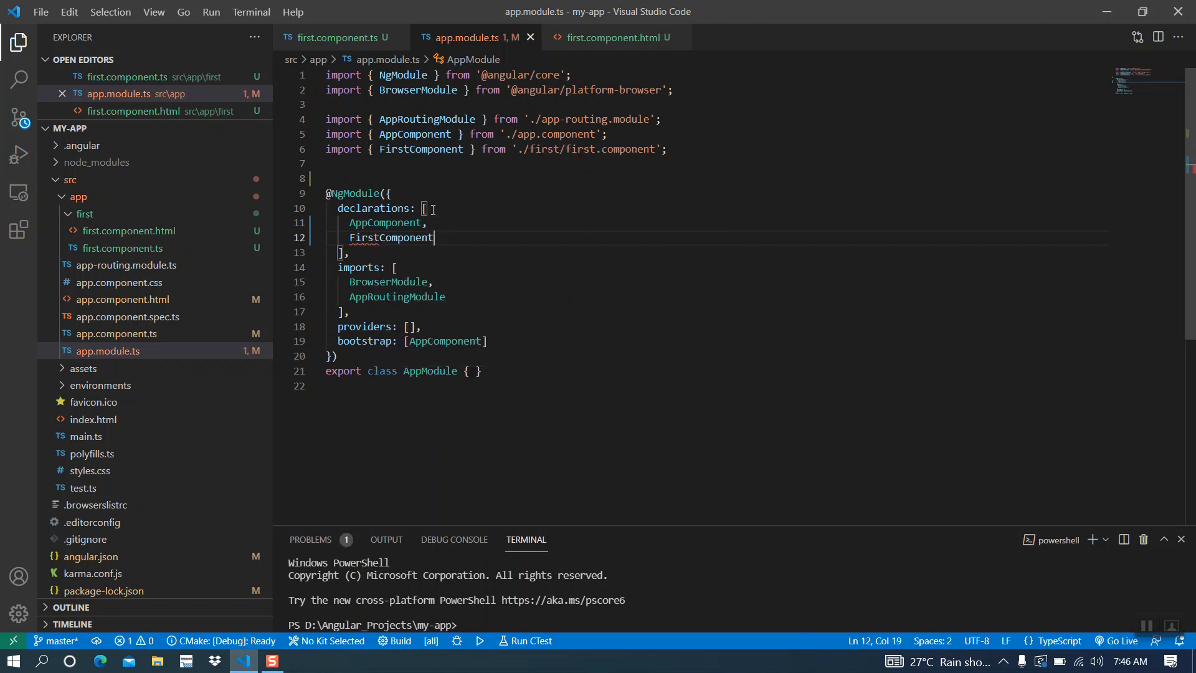
key("ctrl+s")
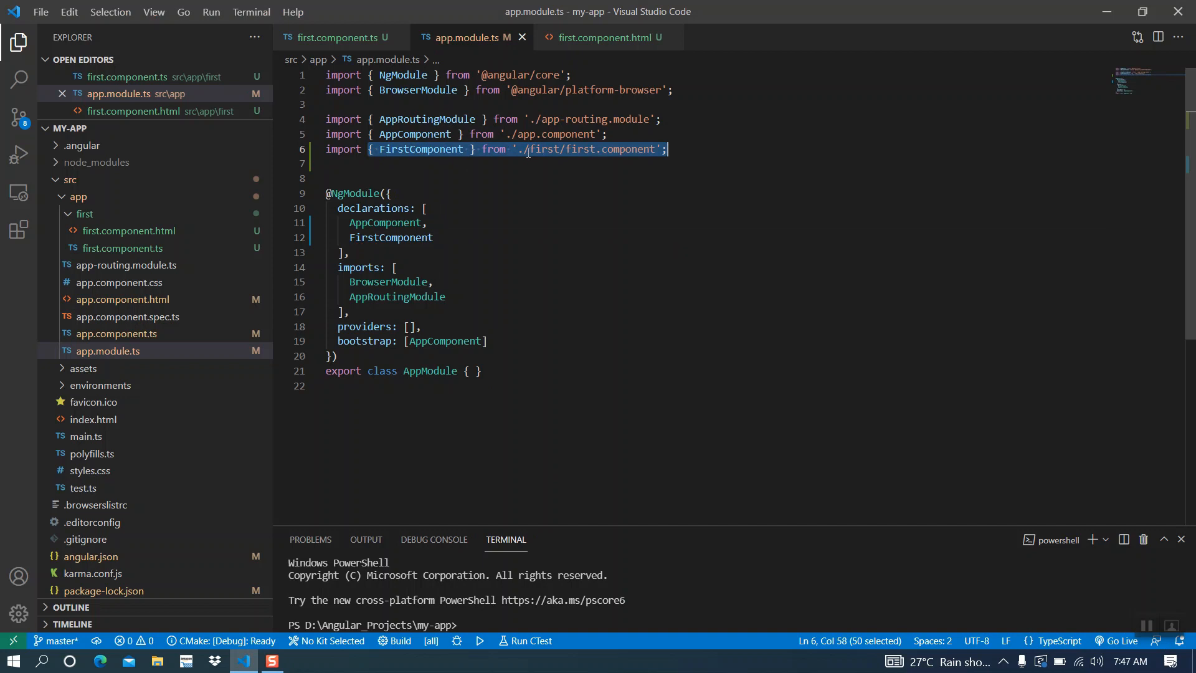
mouse_move(560, 149)
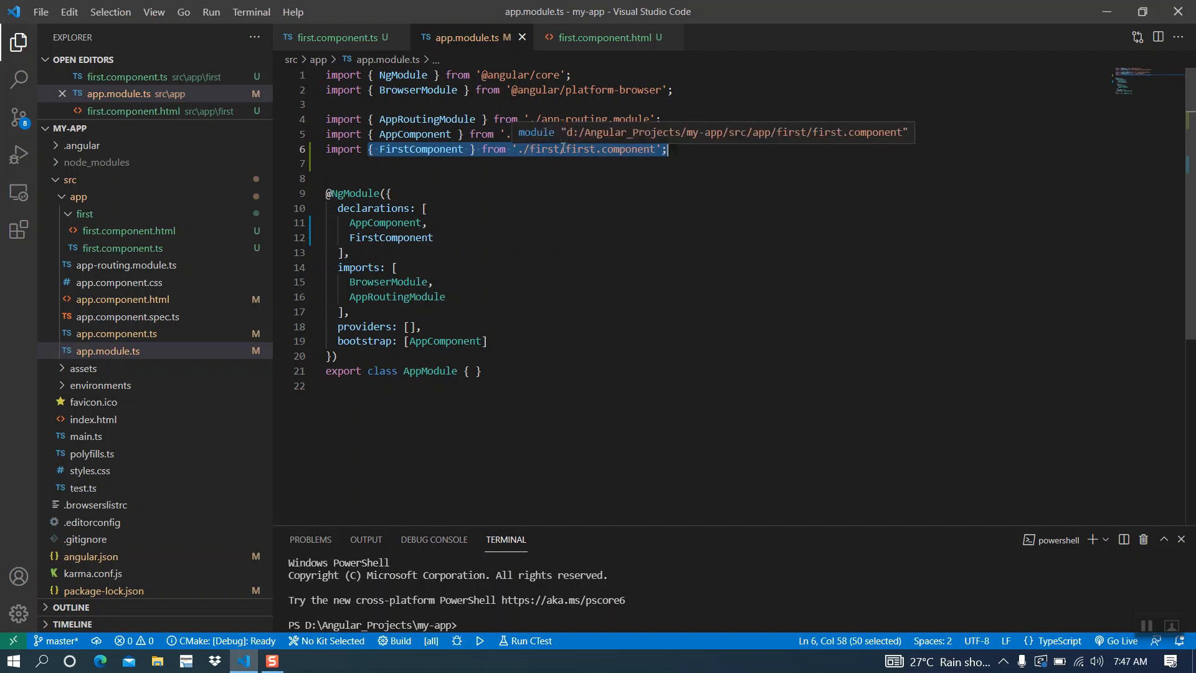
mouse_move(832, 388)
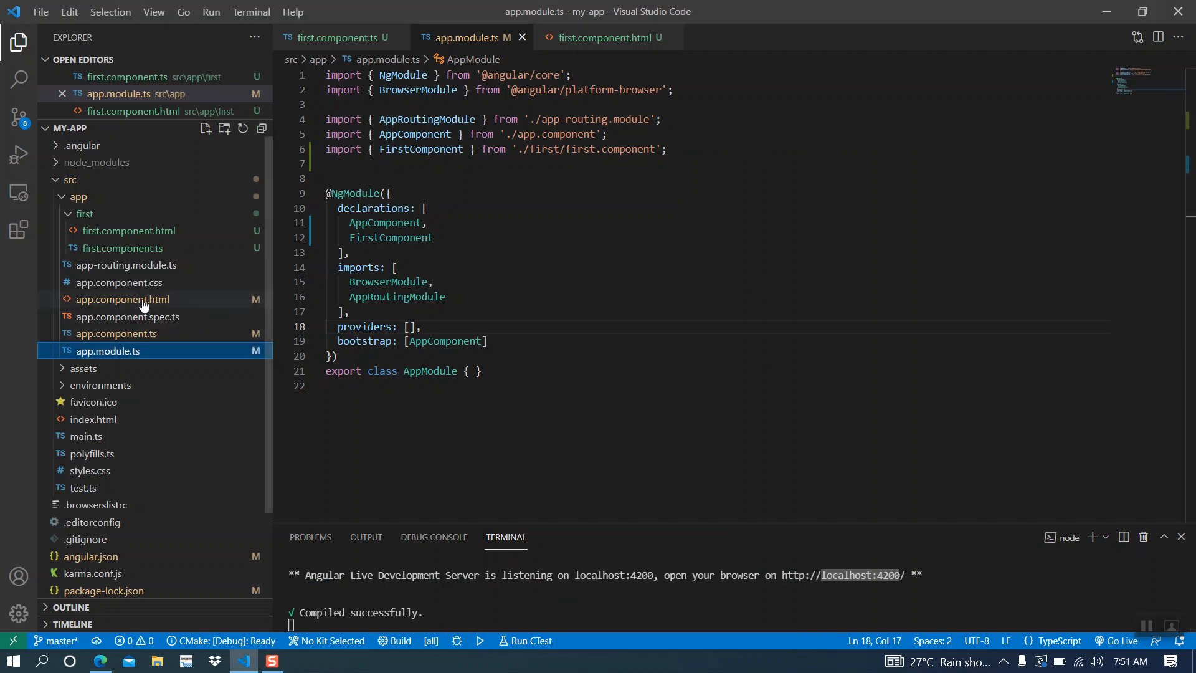
Step: In app.component.html, add <h3>This Is AppComponent</h3>, an <hr> and <app-first></app-first>
left_click(120, 299)
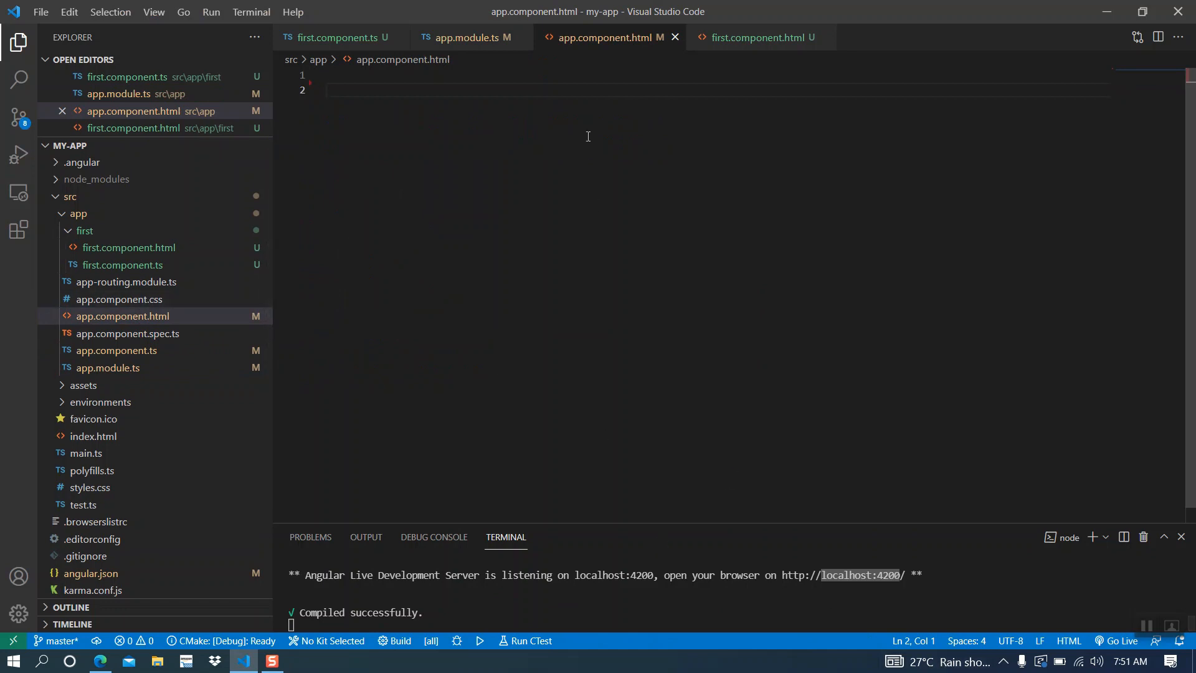
left_click(344, 75)
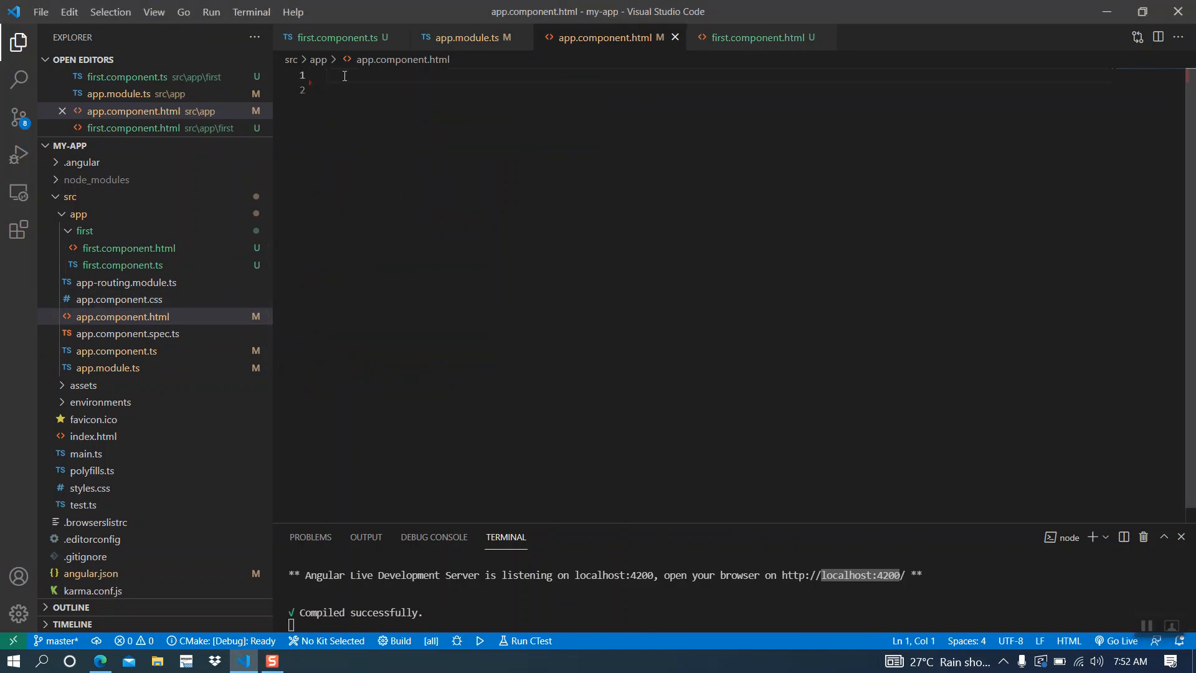
type("<h3")
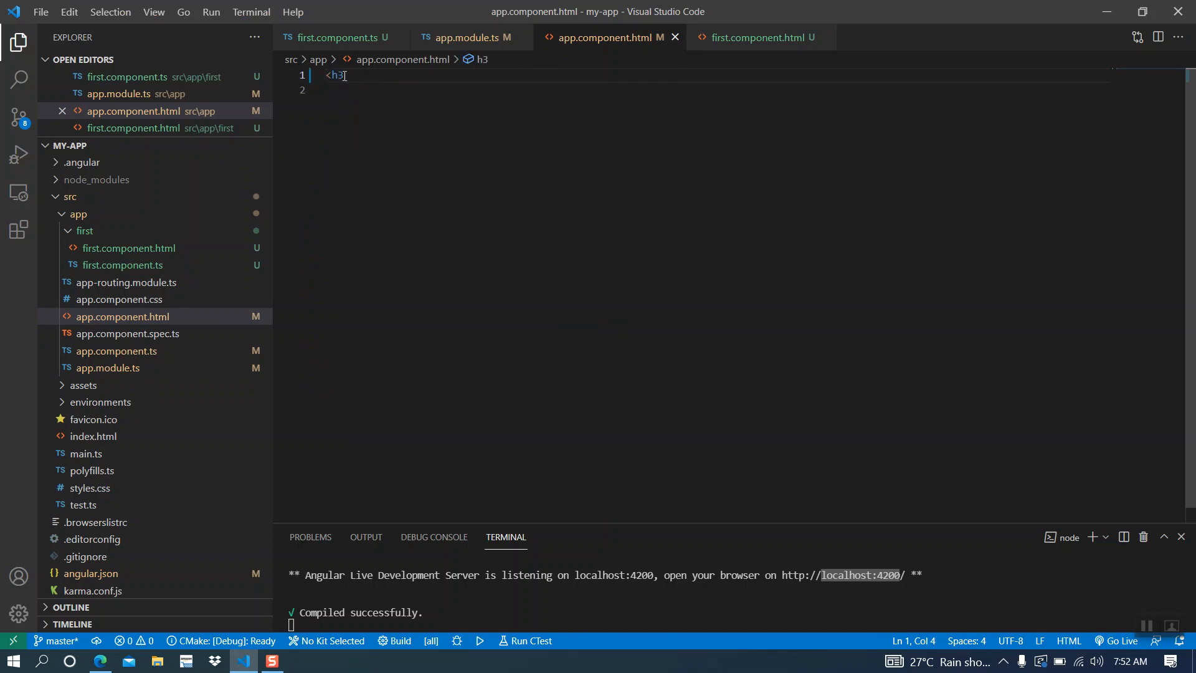
type("This Is App</h3>")
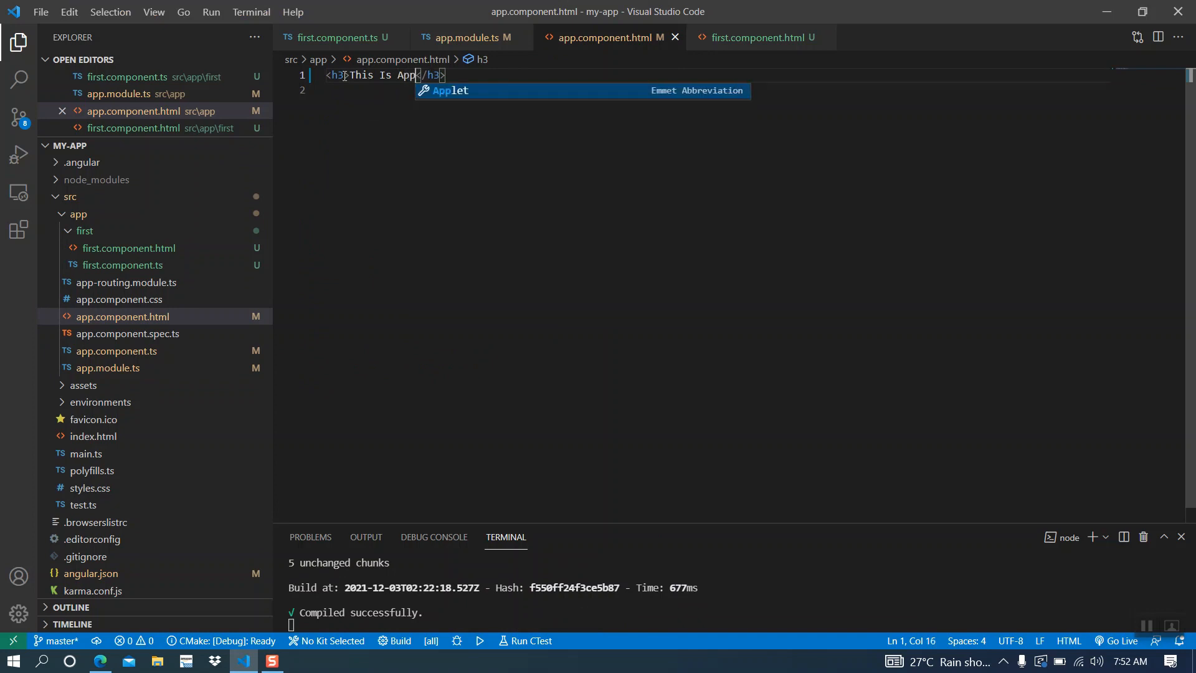
type("Component")
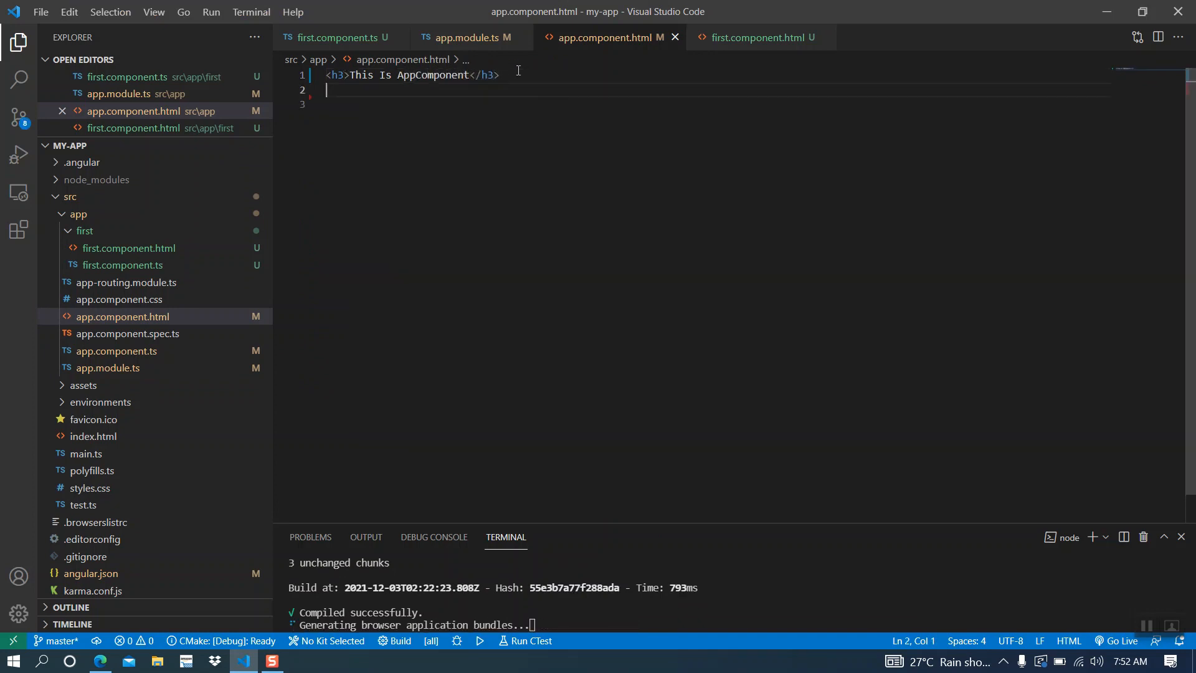
type("<hr>")
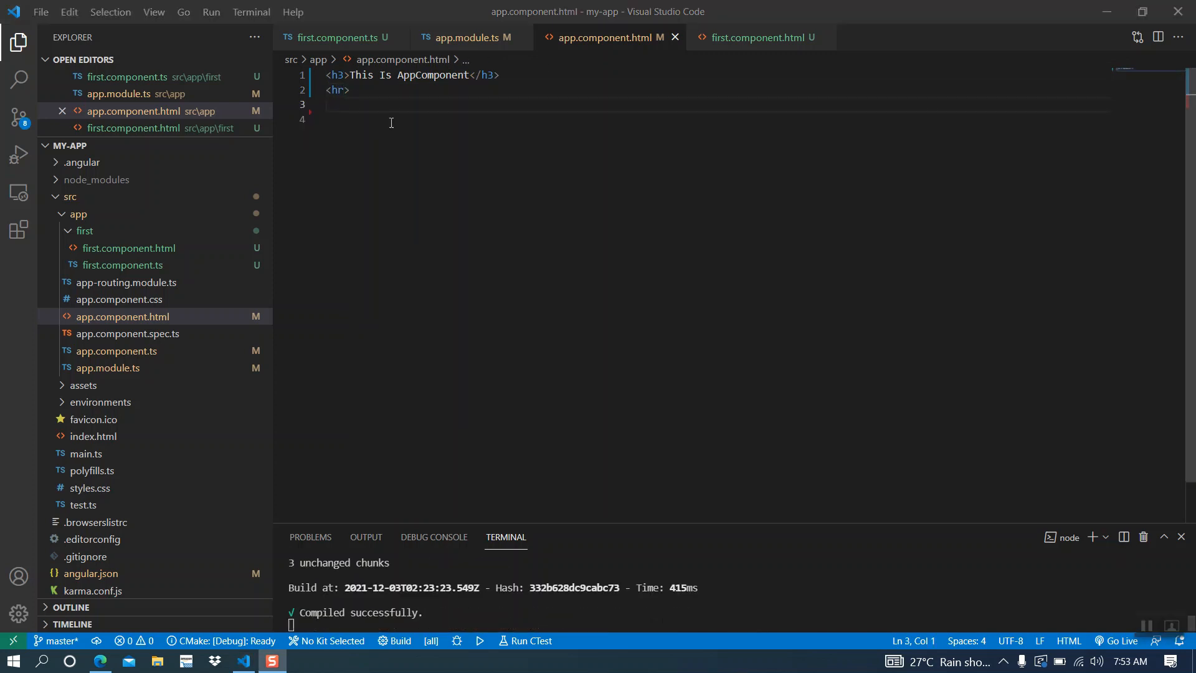
type("a")
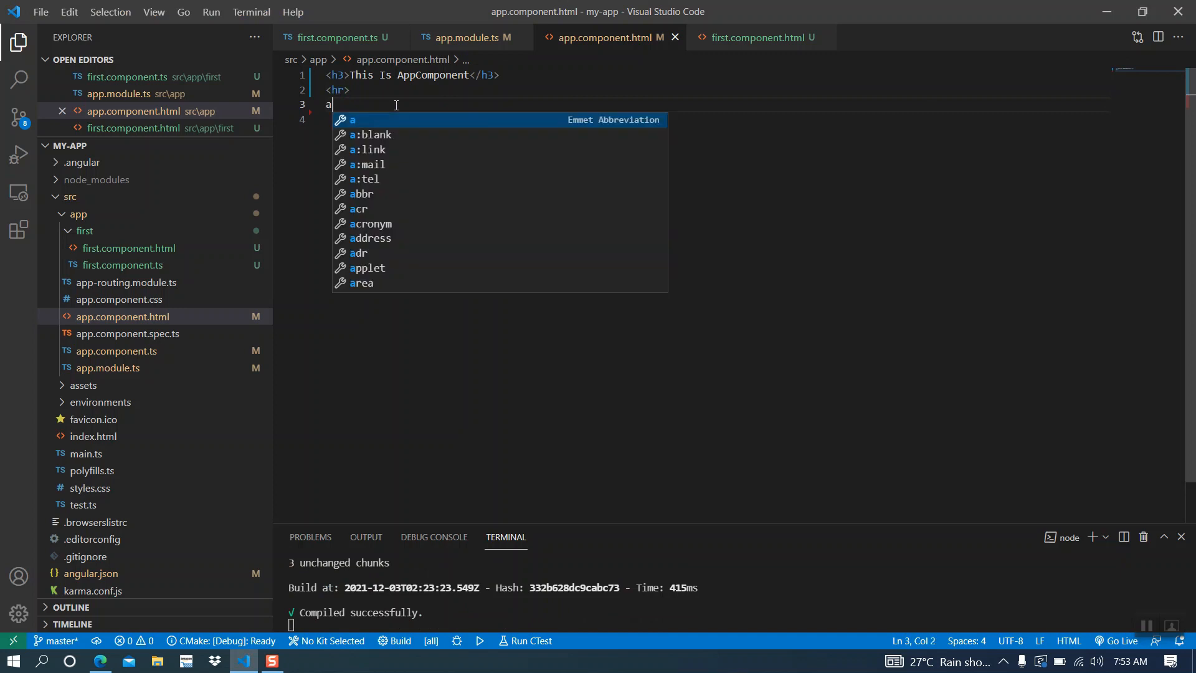
type("pp")
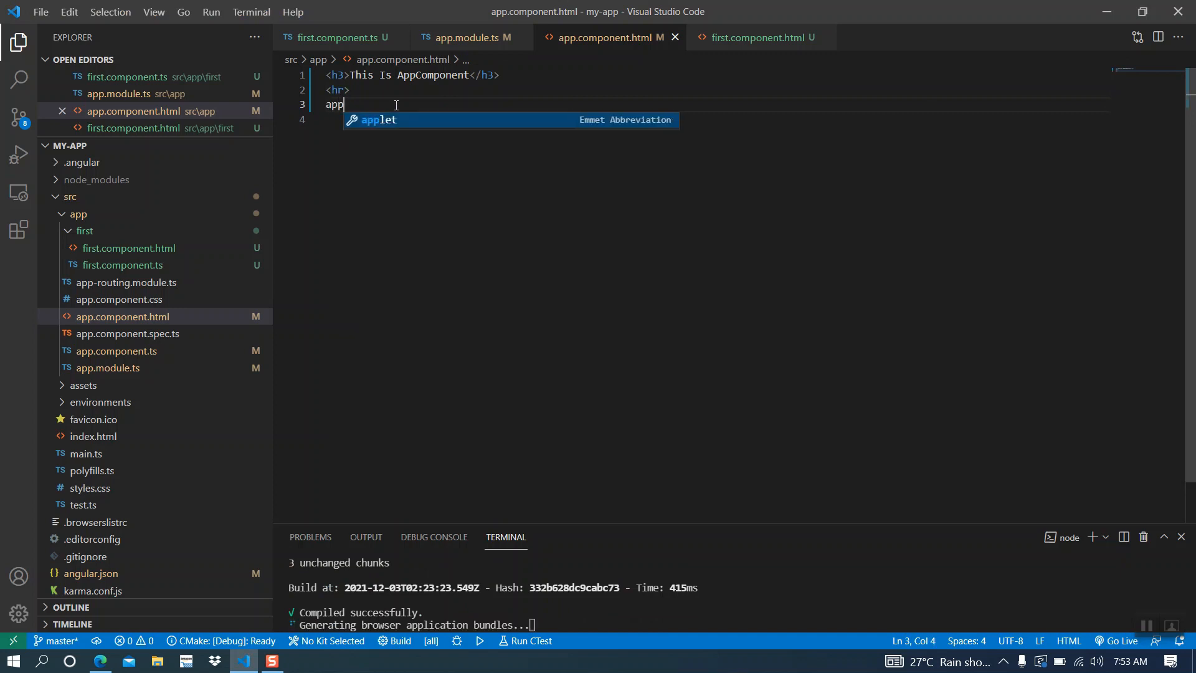
key("Backspace")
type("<app")
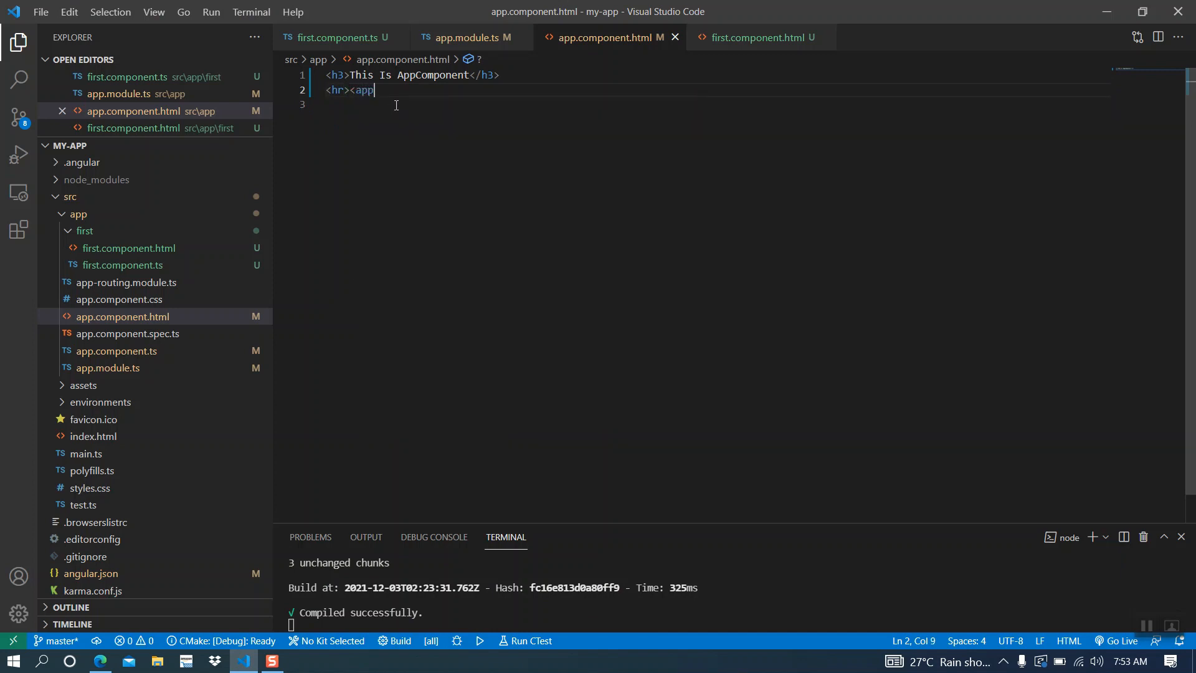
type("-first></app-first>")
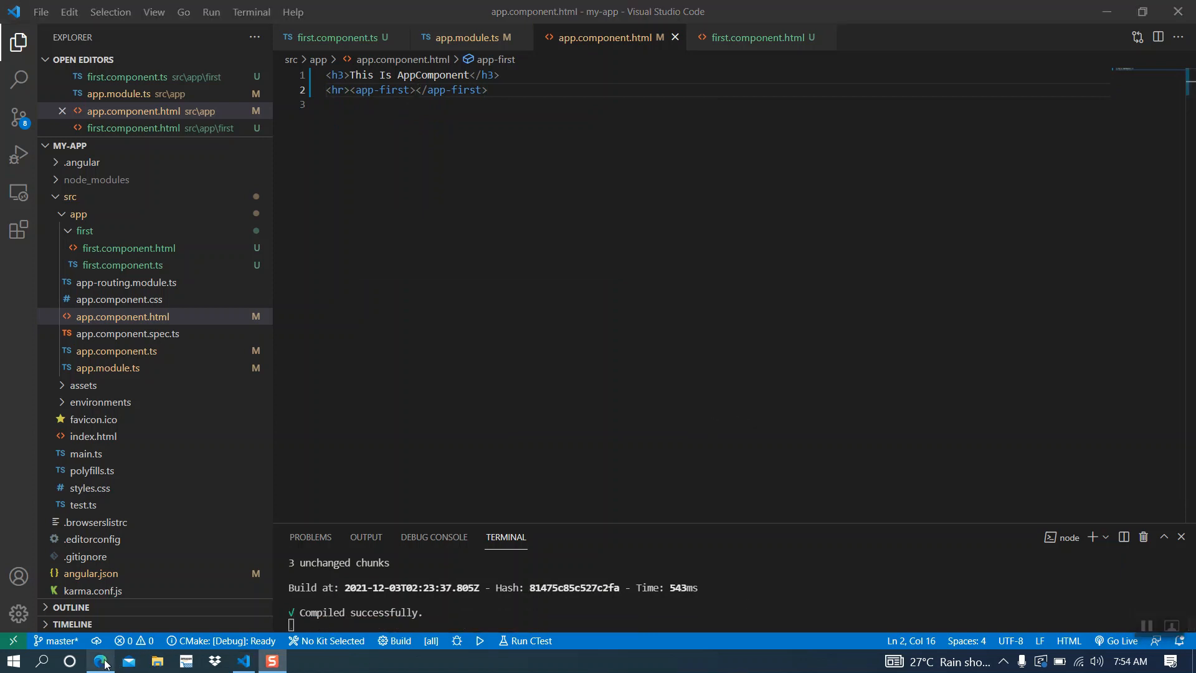
Step: View localhost:4200 in Edge and select the rendered 'This is my first component.' sentence
left_click(100, 660)
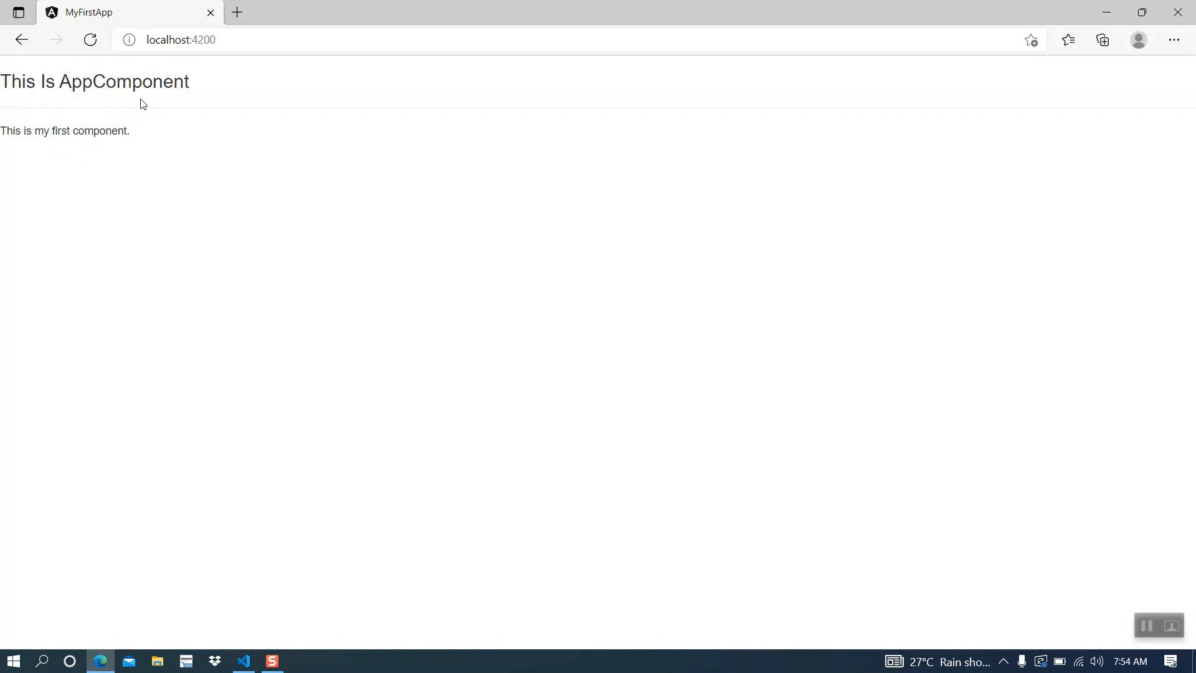
triple_click(64, 130)
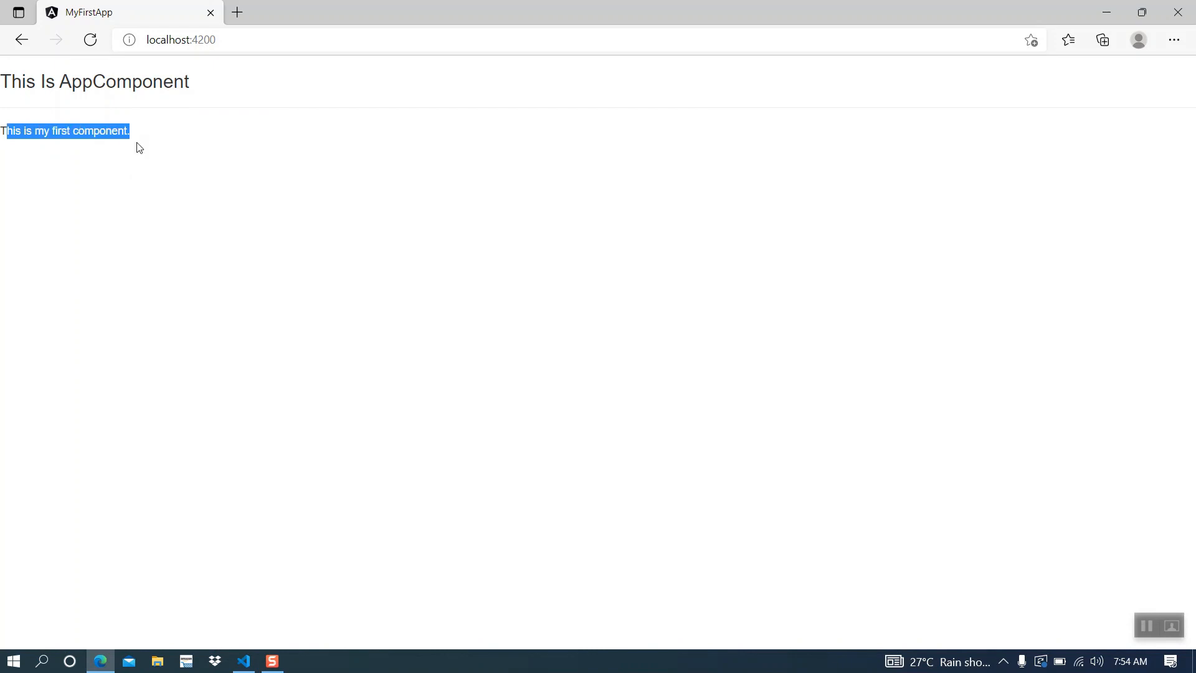